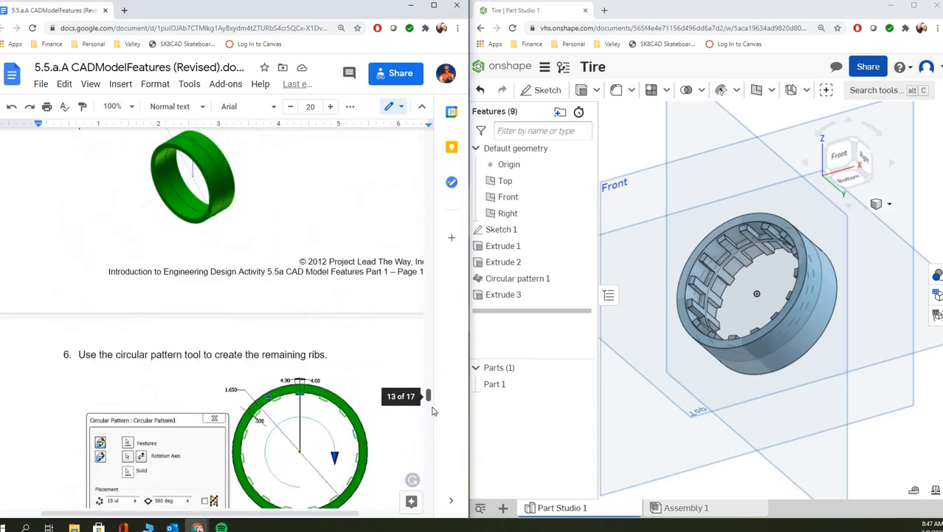
Step: Create a new empty Part Studio 2 from the bottom tab bar's add menu
{"action": "scroll", "scroll_direction": "down", "scroll_amount": 3}
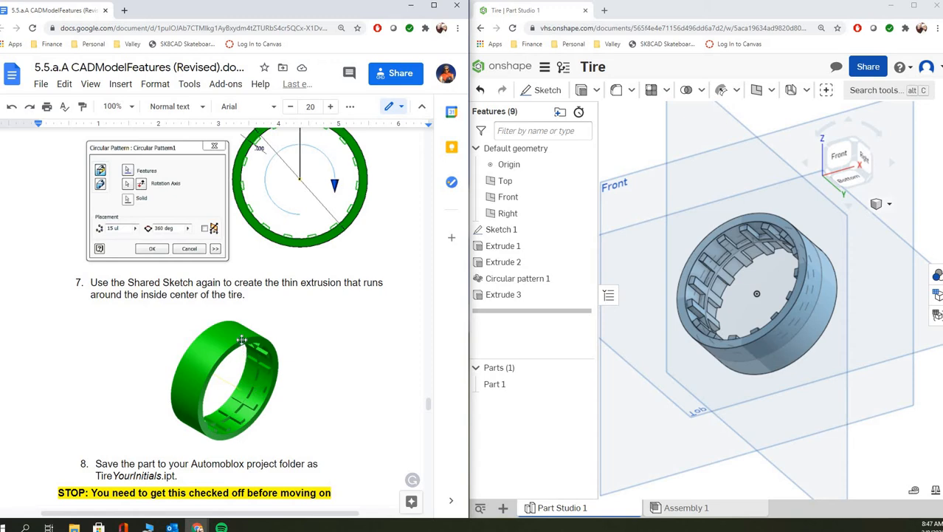
{"action": "mouse_move", "coordinate": [260, 347]}
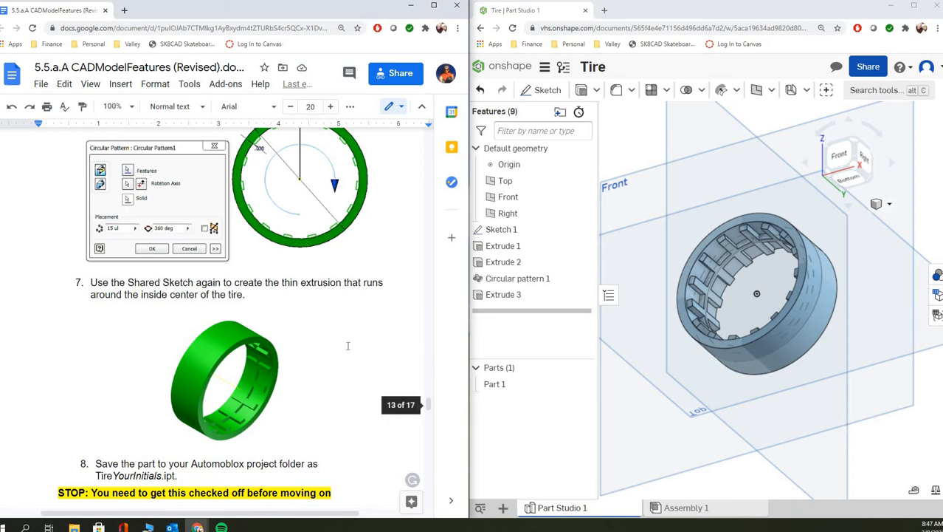
{"action": "scroll", "scroll_direction": "up", "scroll_amount": 3}
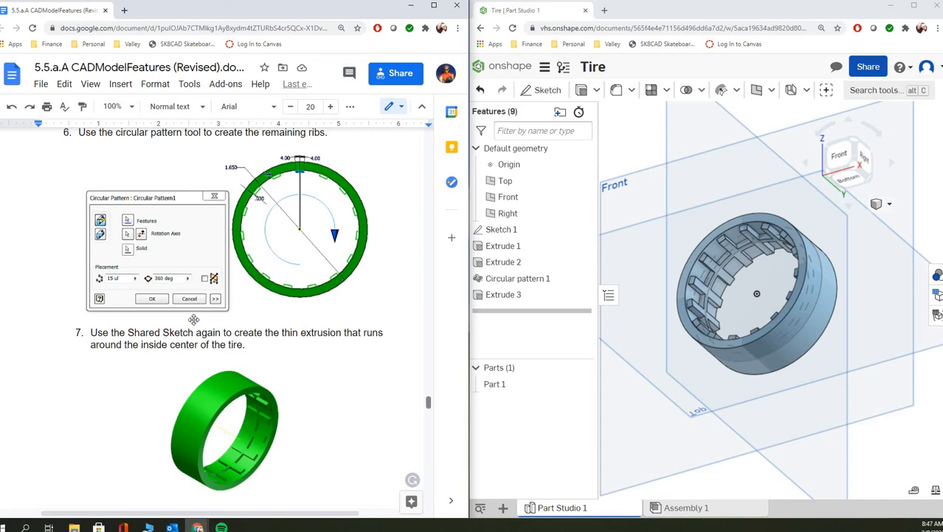
{"action": "mouse_move", "coordinate": [348, 309]}
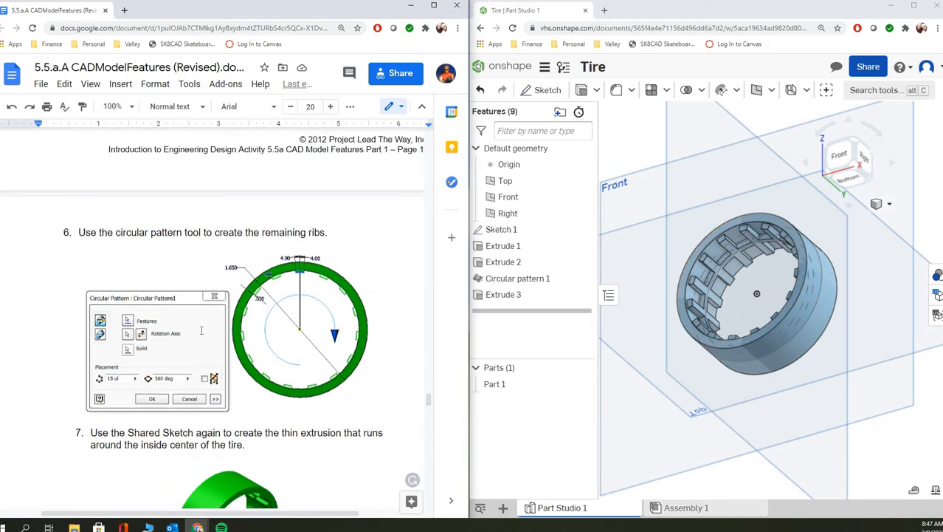
{"action": "scroll", "scroll_direction": "up", "scroll_amount": 3}
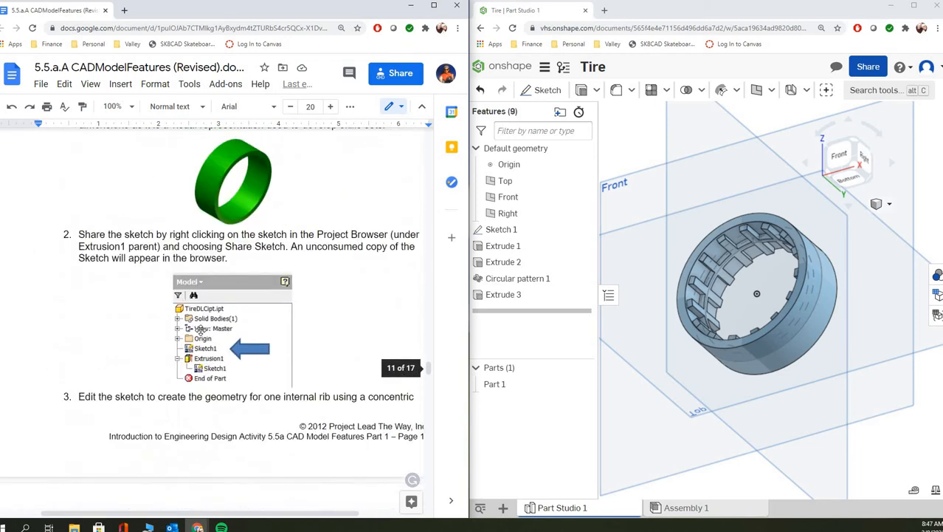
{"action": "scroll", "scroll_direction": "up", "scroll_amount": 3}
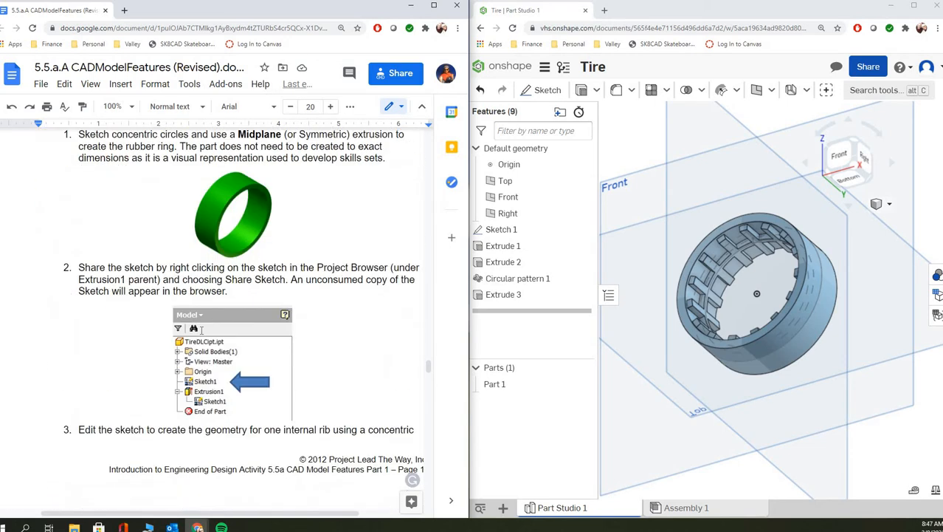
{"action": "scroll", "scroll_direction": "up", "scroll_amount": 3}
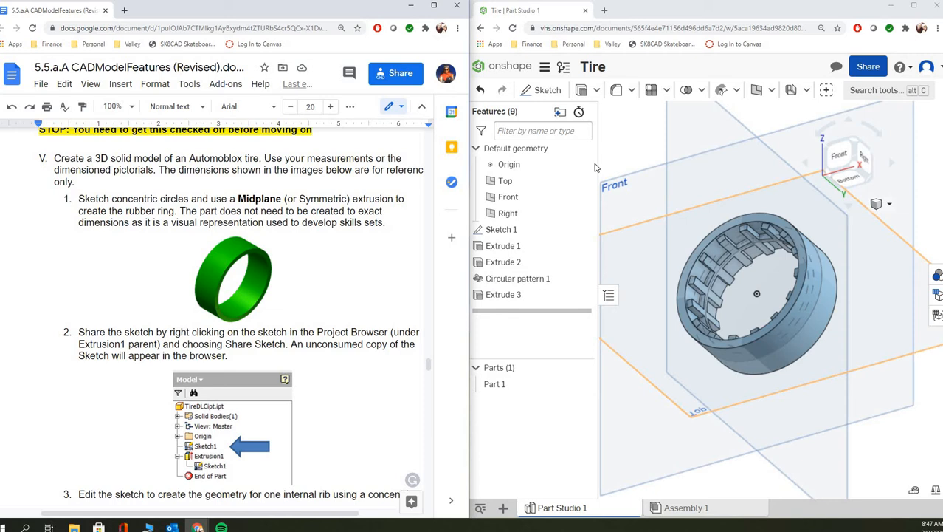
{"action": "mouse_move", "coordinate": [493, 69]}
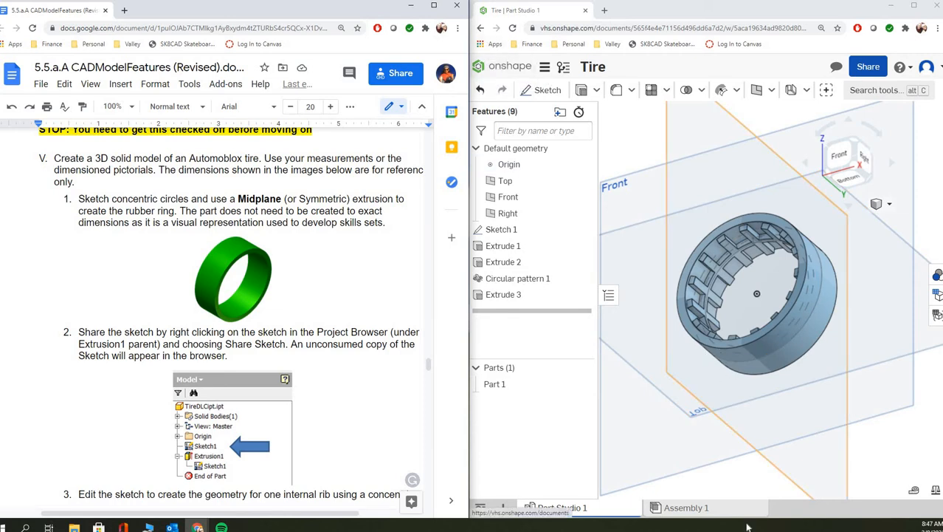
{"action": "left_click", "coordinate": [503, 507]}
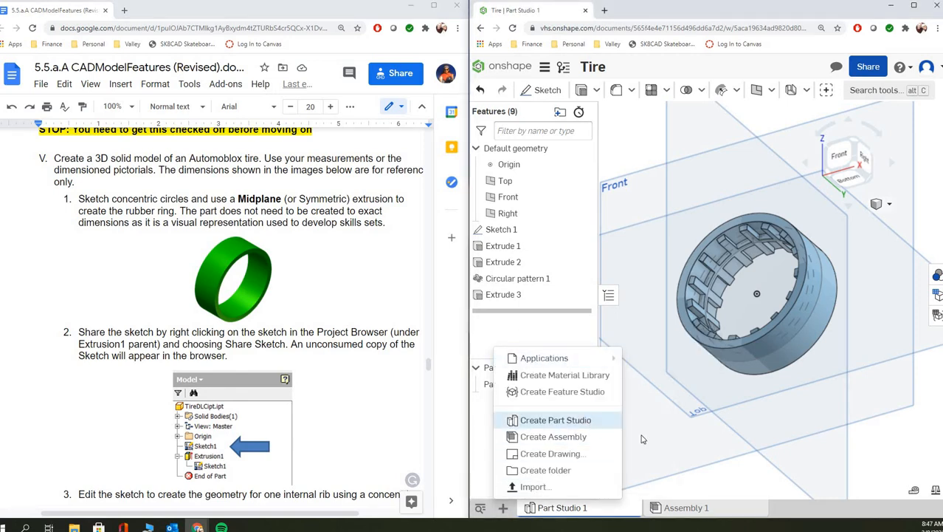
{"action": "left_click", "coordinate": [555, 419]}
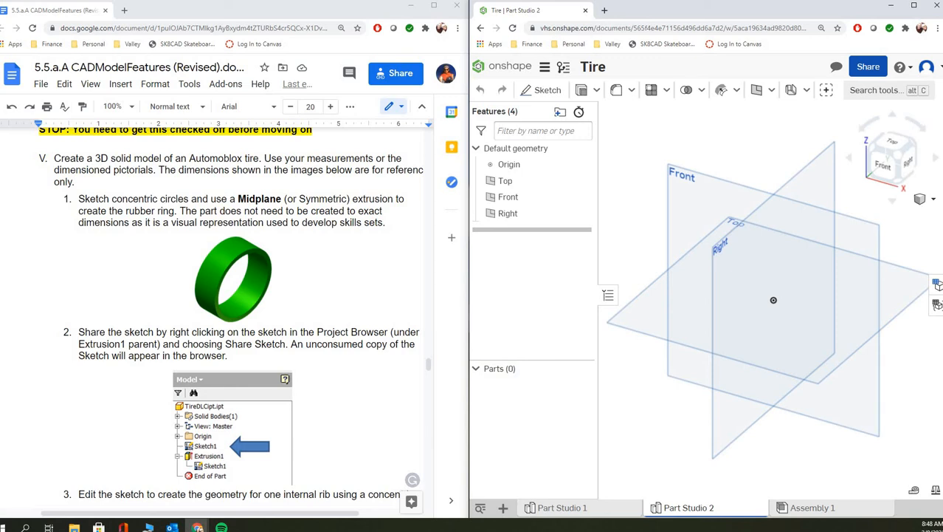
{"action": "mouse_move", "coordinate": [463, 283]}
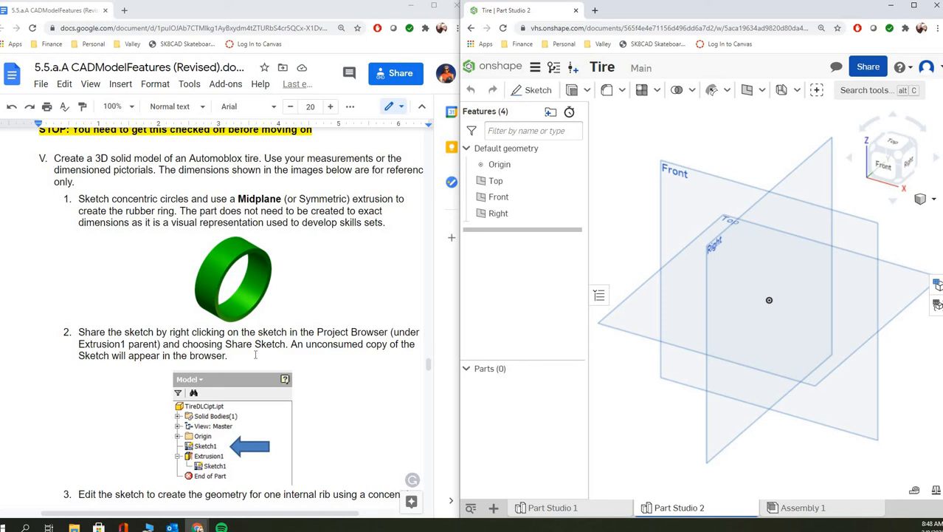
Step: Start a new sketch on the Front plane in Part Studio 2
{"action": "scroll", "scroll_direction": "down", "scroll_amount": 3}
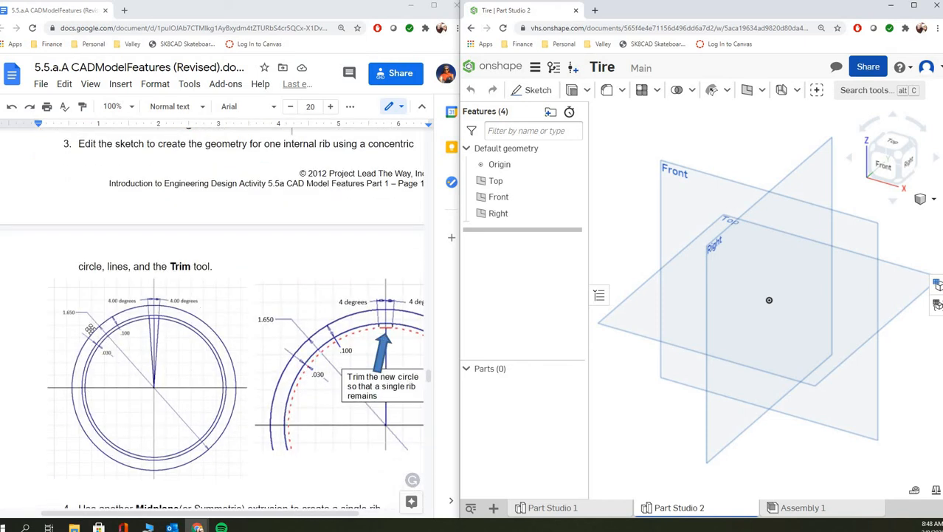
{"action": "mouse_move", "coordinate": [104, 351]}
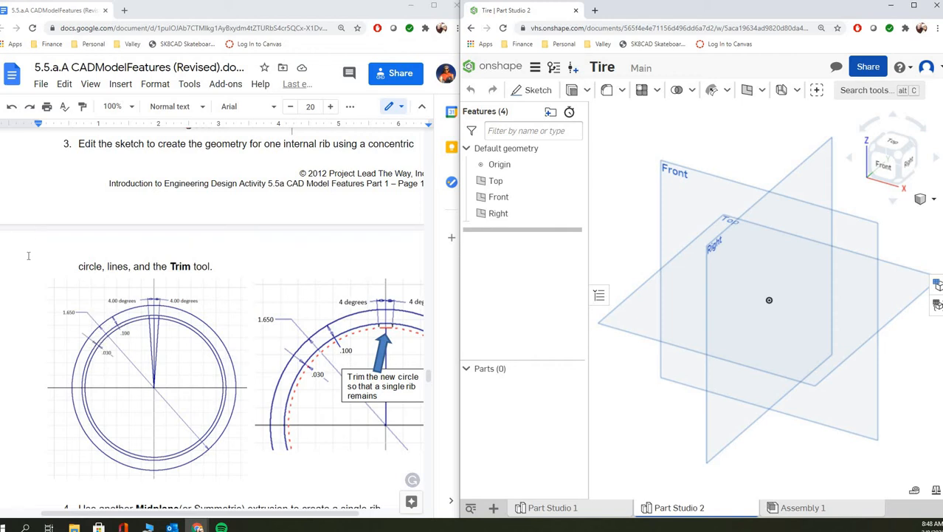
{"action": "mouse_move", "coordinate": [834, 228]}
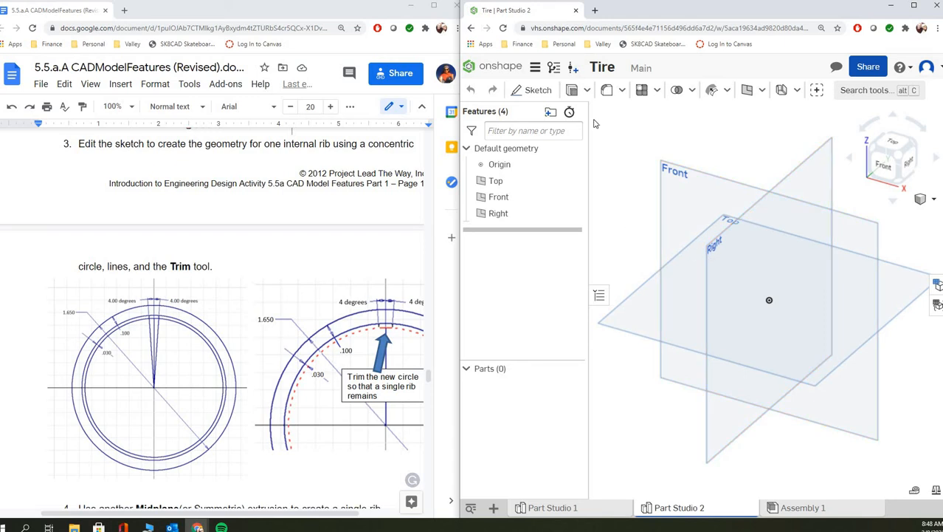
{"action": "left_click", "coordinate": [537, 90]}
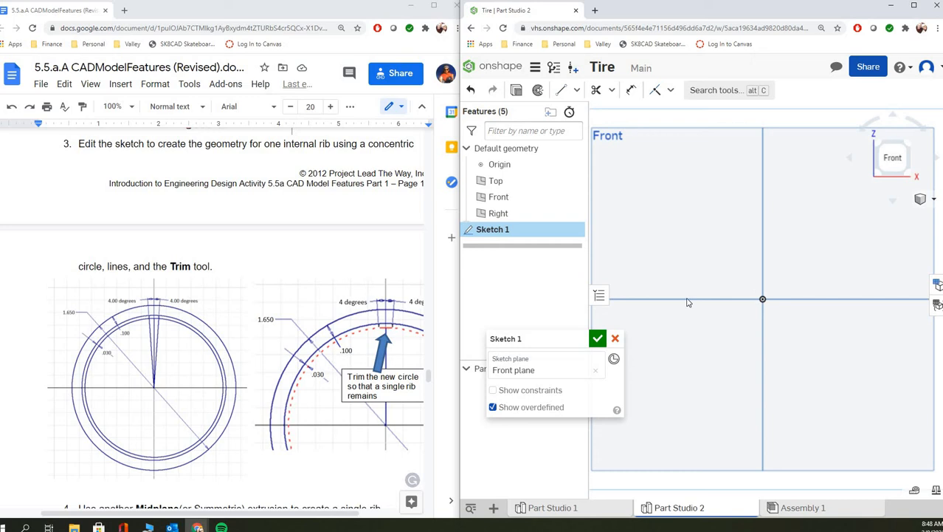
{"action": "mouse_move", "coordinate": [709, 130]}
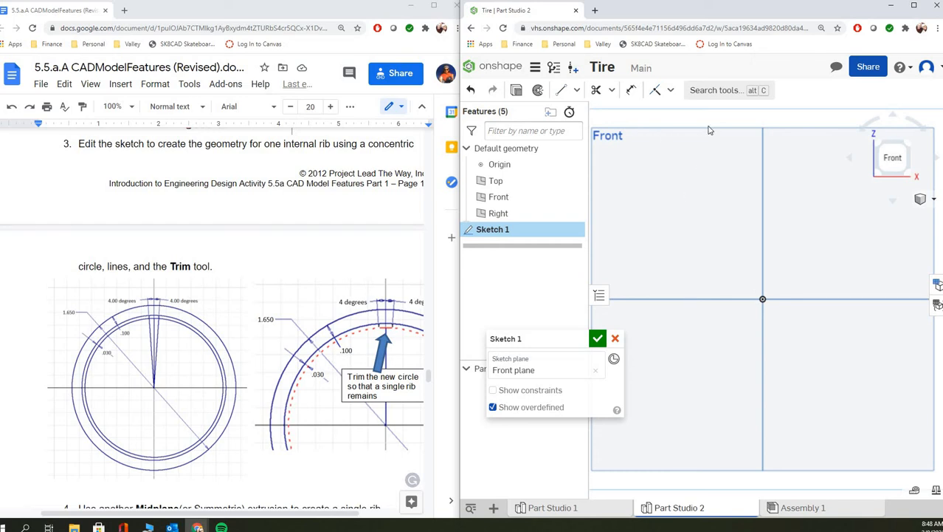
Step: Draw concentric circles centred on the origin with the Center point circle tool
{"action": "left_click", "coordinate": [577, 90]}
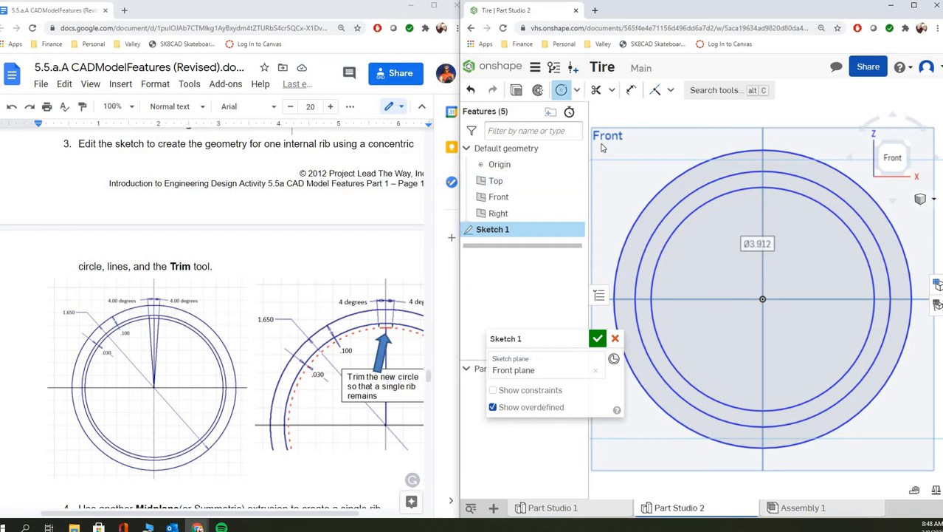
{"action": "left_click", "coordinate": [576, 90]}
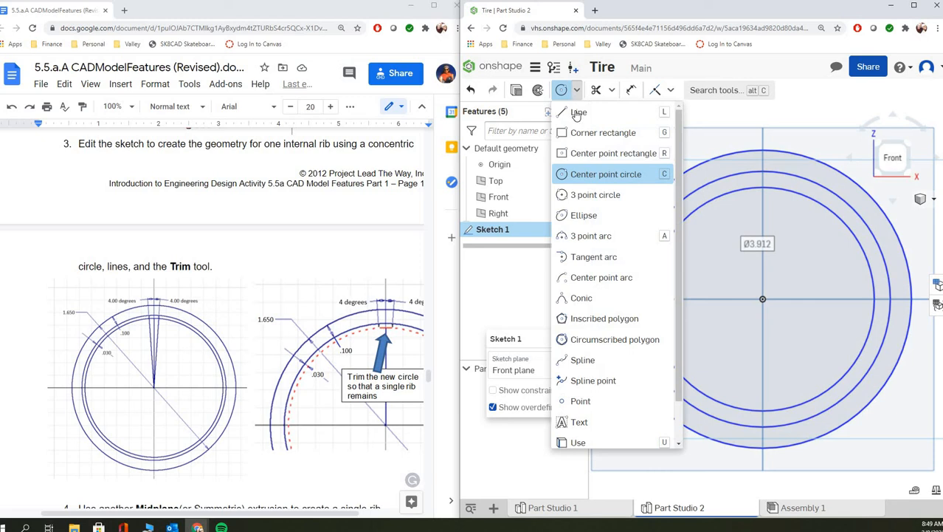
Step: Draw two lines from the origin to the outer circle, each 4° from vertical
{"action": "left_click", "coordinate": [579, 112]}
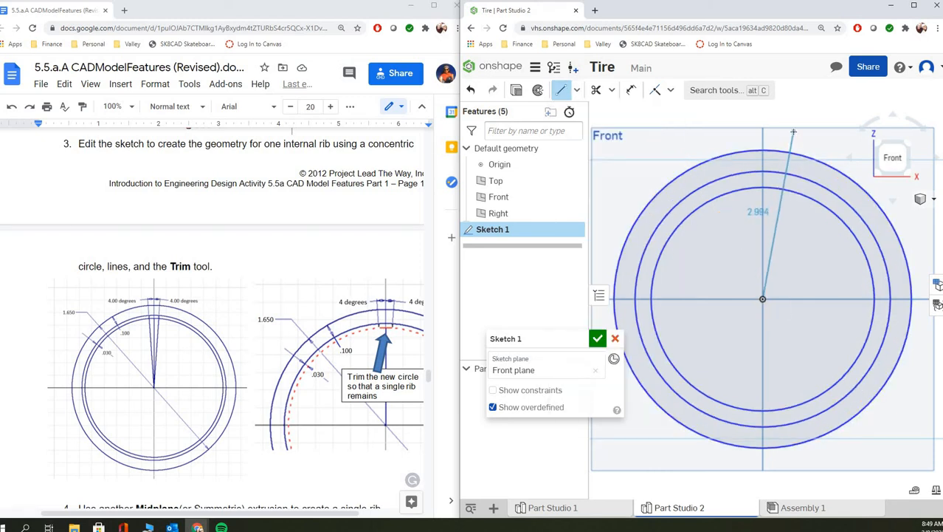
{"action": "right_click", "coordinate": [794, 275]}
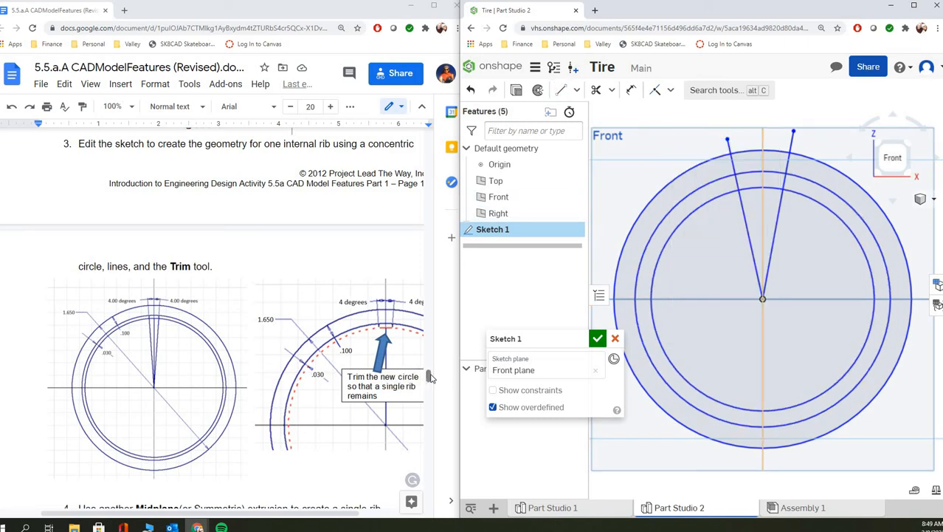
{"action": "scroll", "scroll_direction": "down", "scroll_amount": 3}
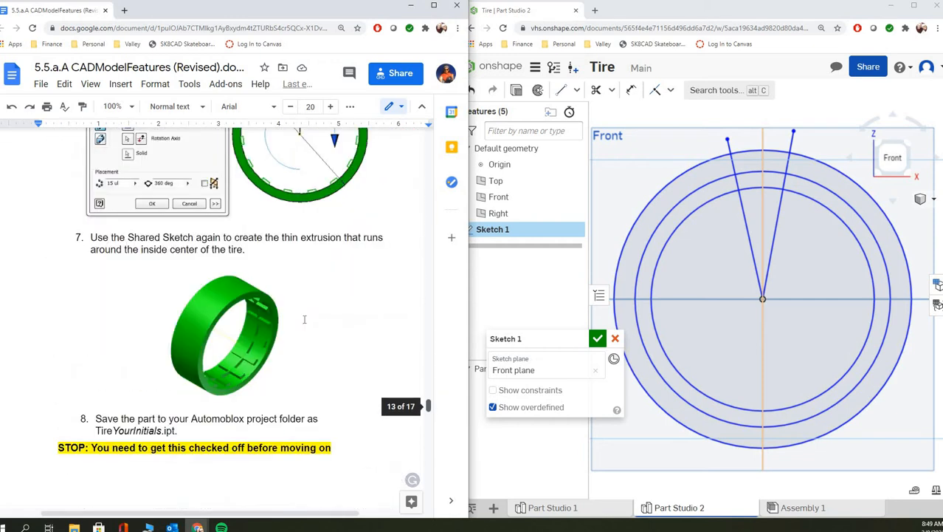
{"action": "scroll", "scroll_direction": "down", "scroll_amount": 3}
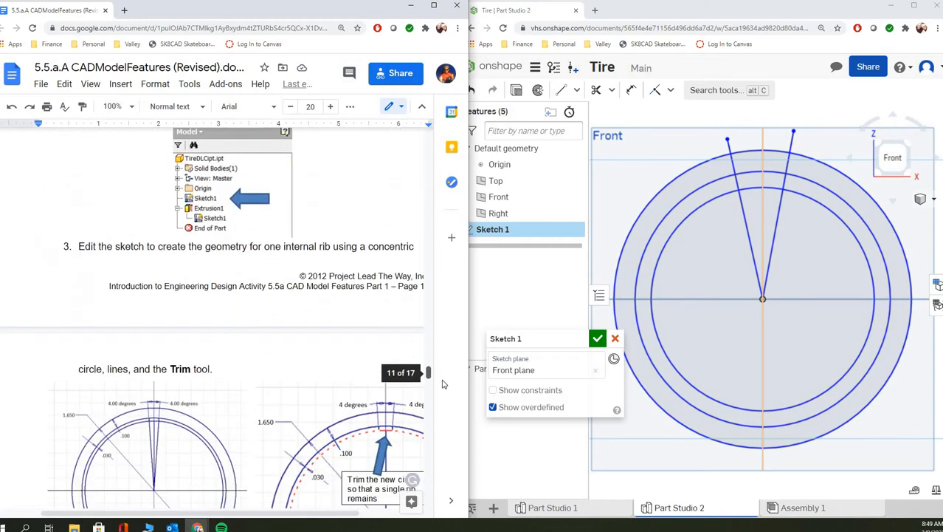
{"action": "scroll", "scroll_direction": "down", "scroll_amount": 3}
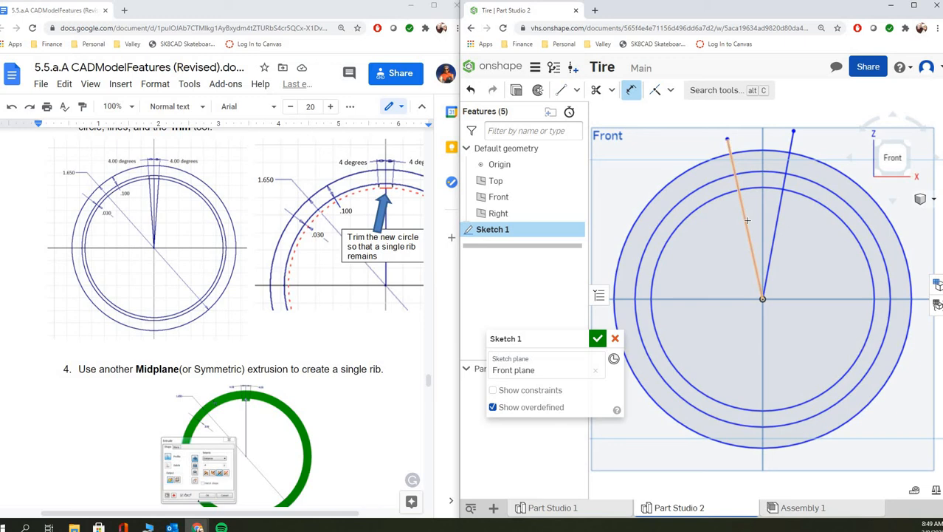
{"action": "mouse_move", "coordinate": [762, 220]}
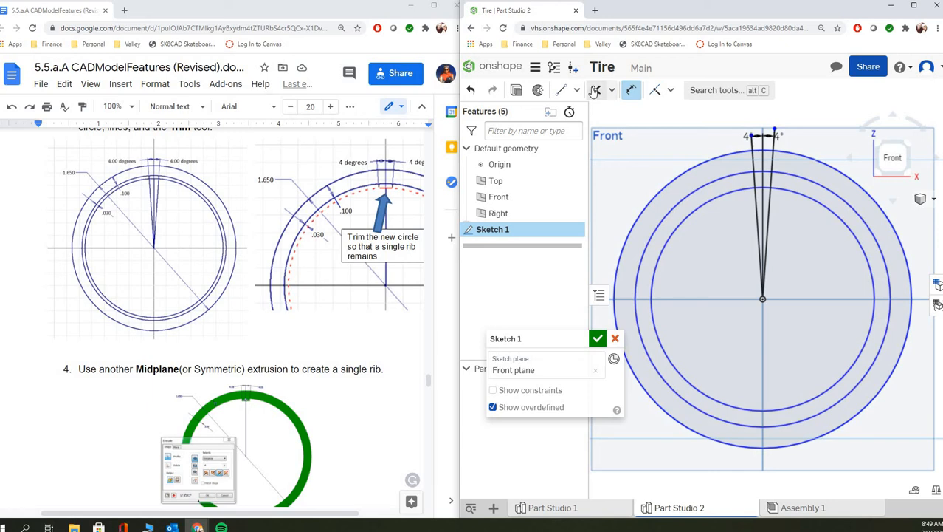
Step: Trim away the extra arcs and lines to leave a single rib notch profile at the top
{"action": "left_click", "coordinate": [596, 90]}
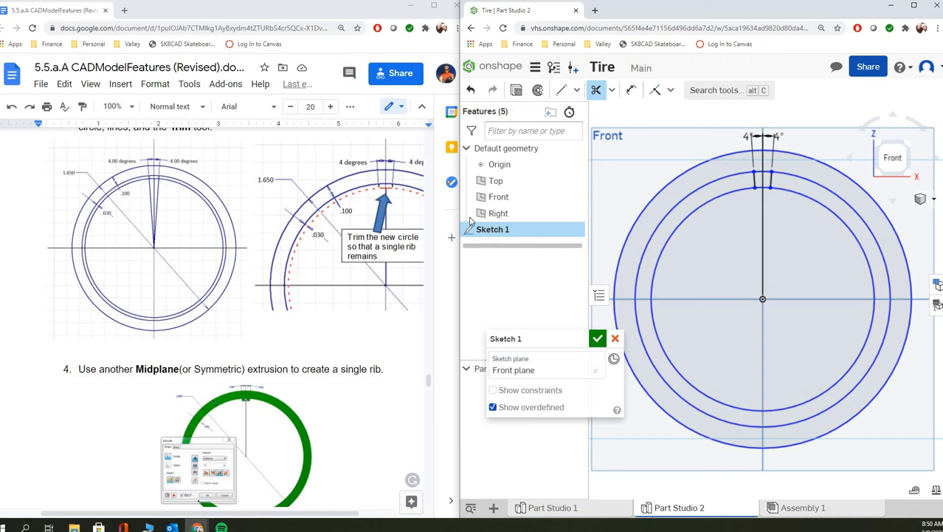
{"action": "mouse_move", "coordinate": [910, 142]}
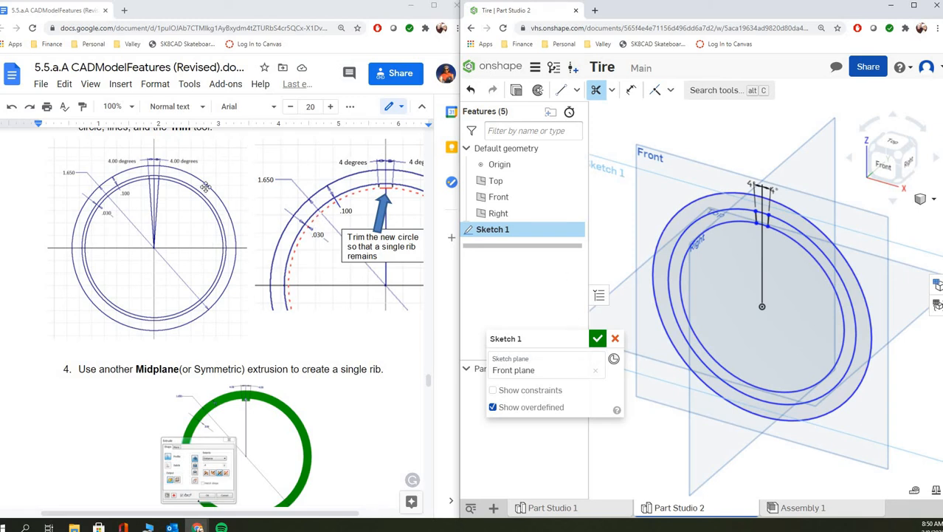
{"action": "mouse_move", "coordinate": [135, 186]}
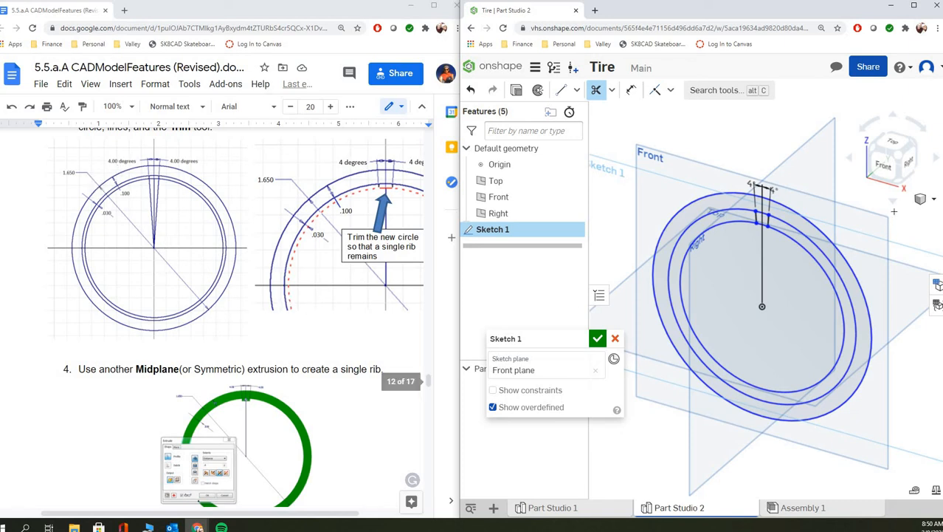
{"action": "mouse_move", "coordinate": [598, 338]}
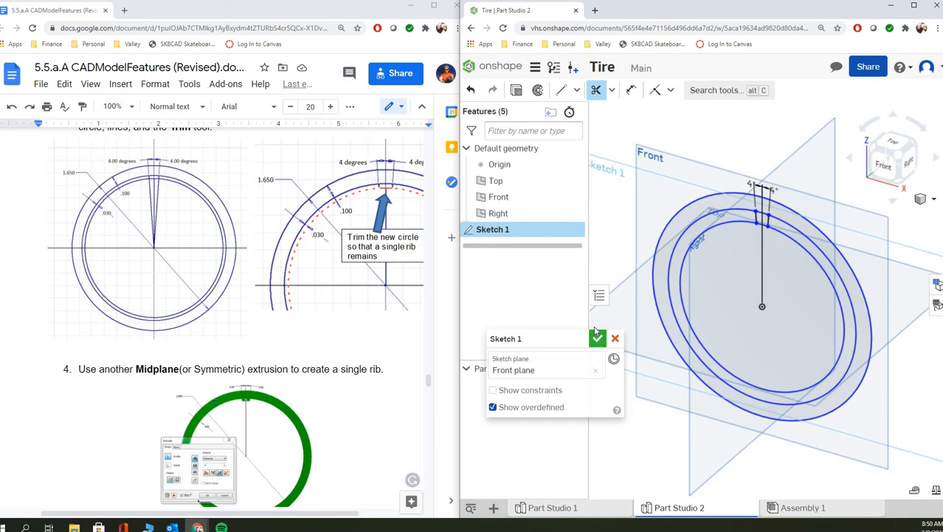
Step: Finish Sketch 1 with the green checkmark and review the next instructions
{"action": "left_click", "coordinate": [597, 339]}
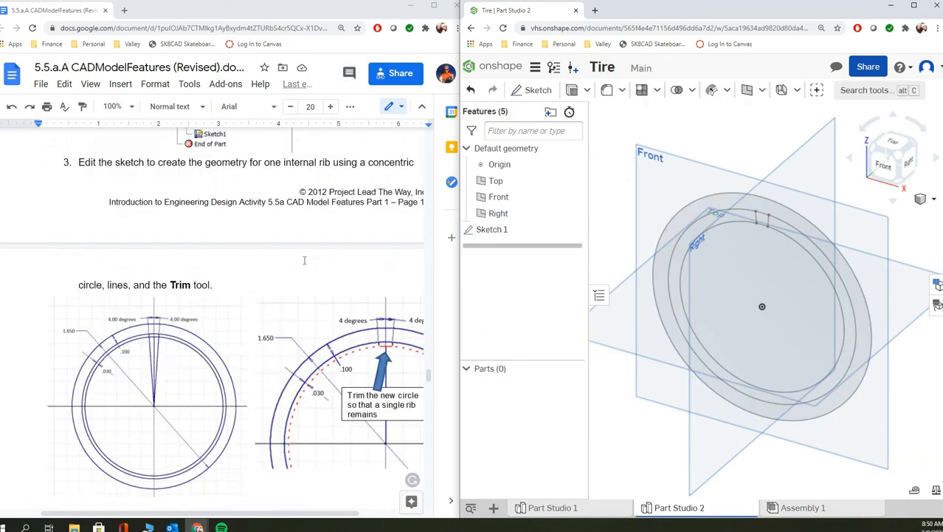
{"action": "scroll", "scroll_direction": "up", "scroll_amount": 3}
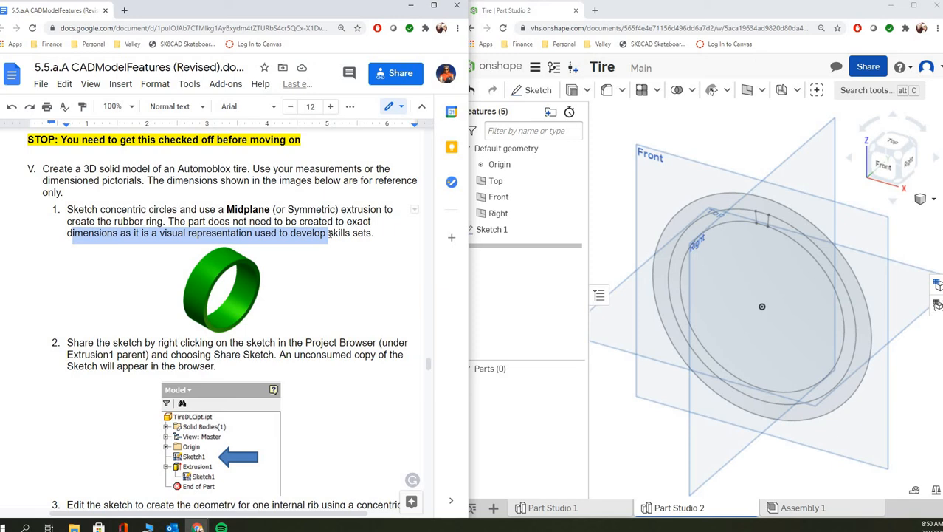
{"action": "scroll", "scroll_direction": "down", "scroll_amount": 3}
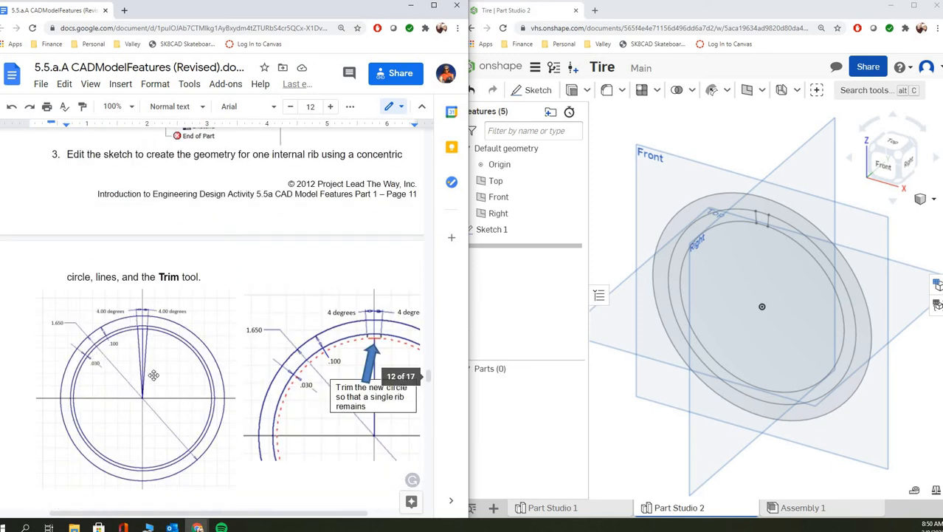
{"action": "scroll", "scroll_direction": "down", "scroll_amount": 3}
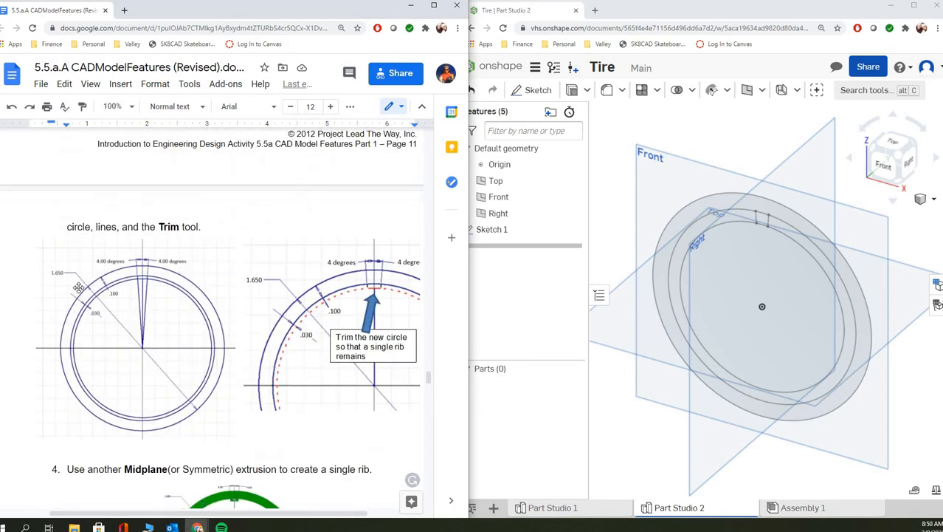
{"action": "mouse_move", "coordinate": [134, 286]}
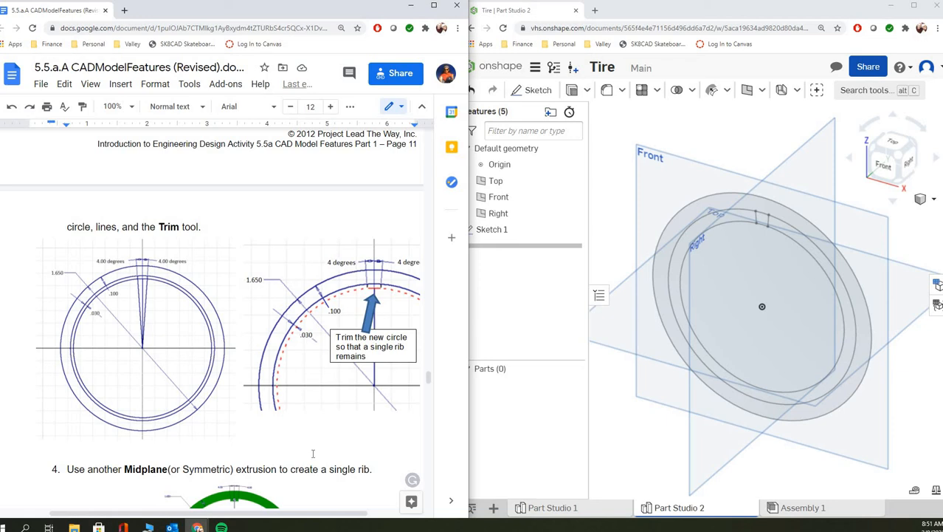
{"action": "scroll", "scroll_direction": "up", "scroll_amount": 3}
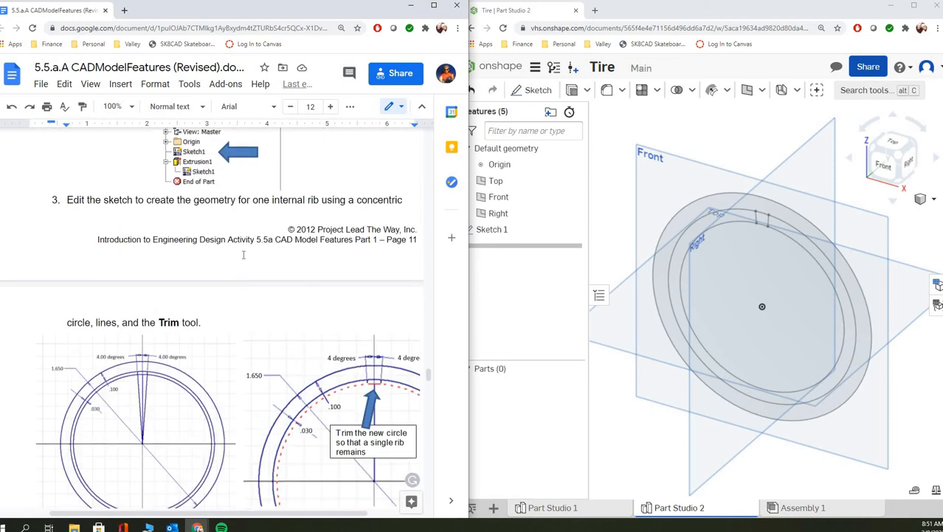
{"action": "scroll", "scroll_direction": "down", "scroll_amount": 3}
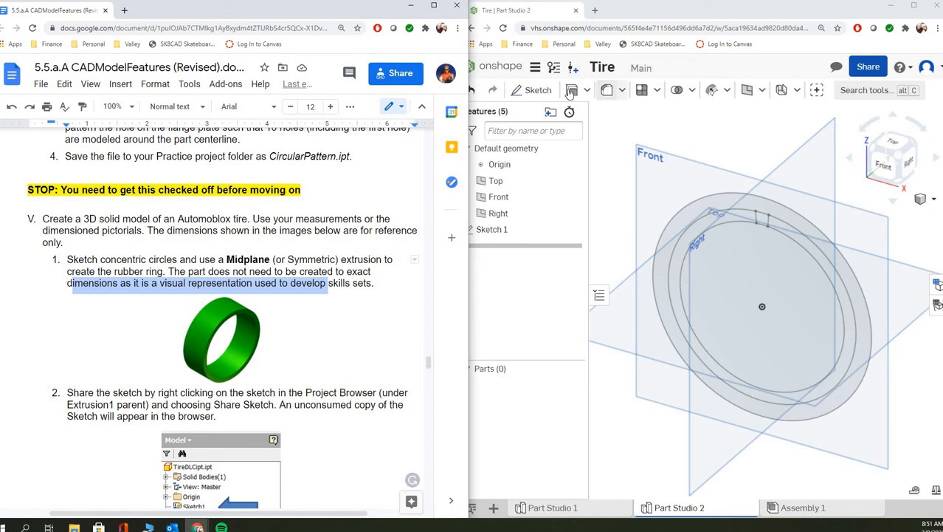
{"action": "mouse_move", "coordinate": [569, 90]}
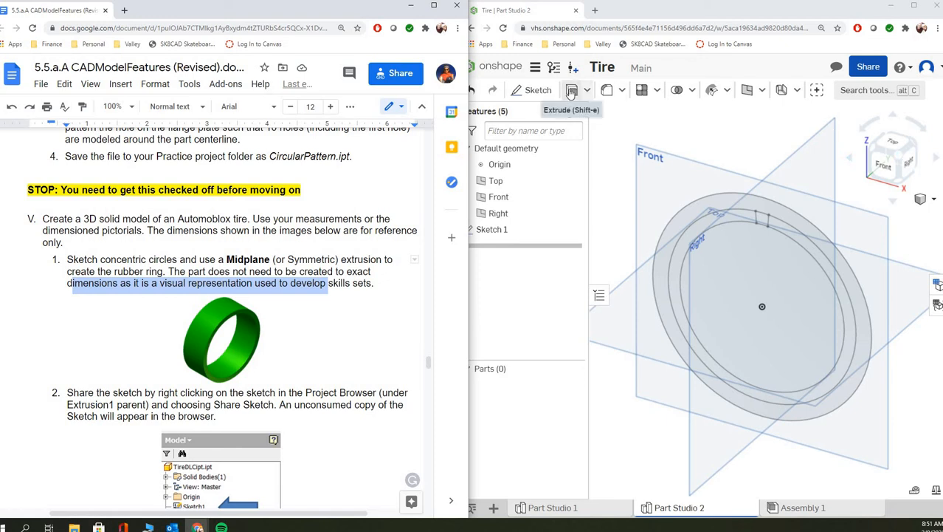
Step: Extrude the ring region of Sketch 1 symmetrically into the solid tire ring, Part 1
{"action": "left_click", "coordinate": [570, 90]}
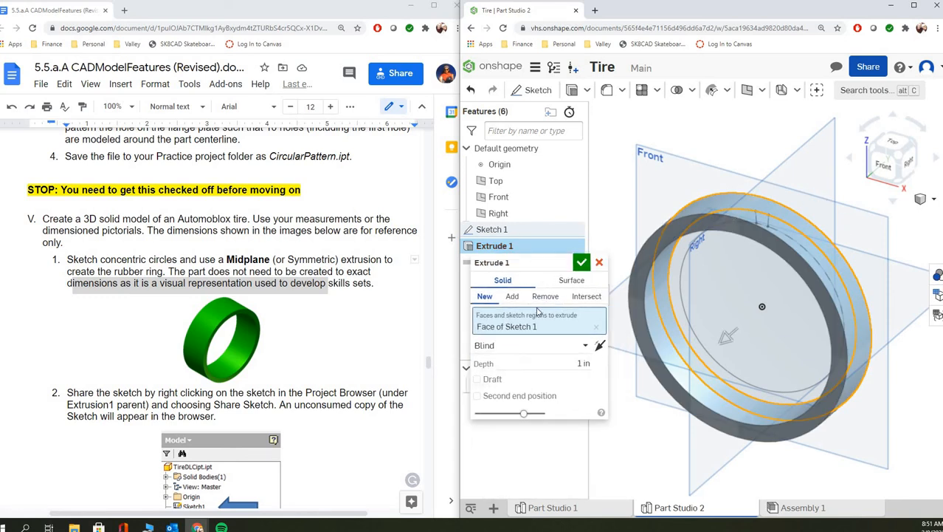
{"action": "left_click", "coordinate": [532, 346]}
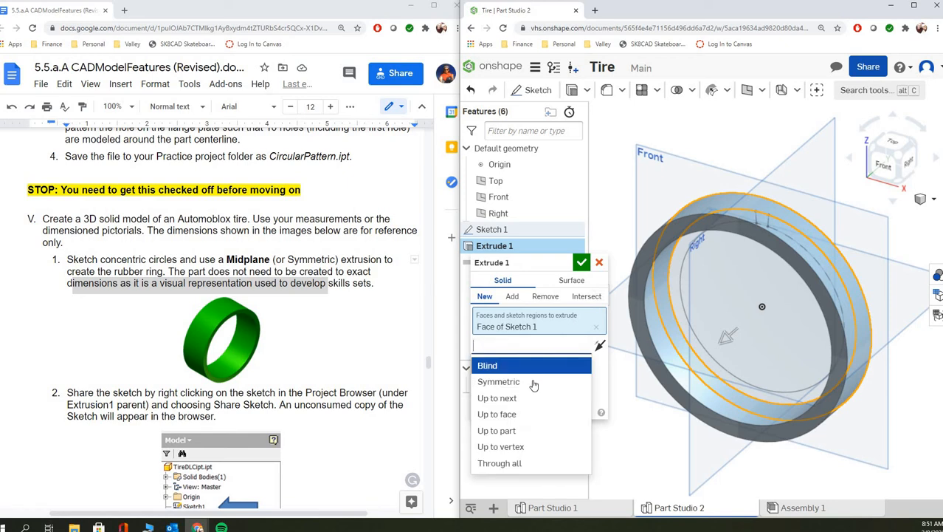
{"action": "left_click", "coordinate": [499, 381]}
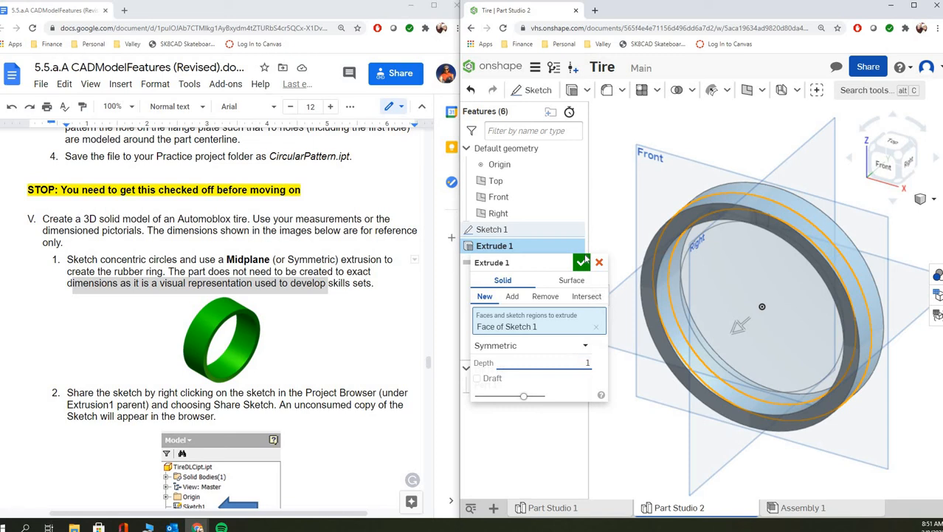
{"action": "left_click", "coordinate": [581, 263]}
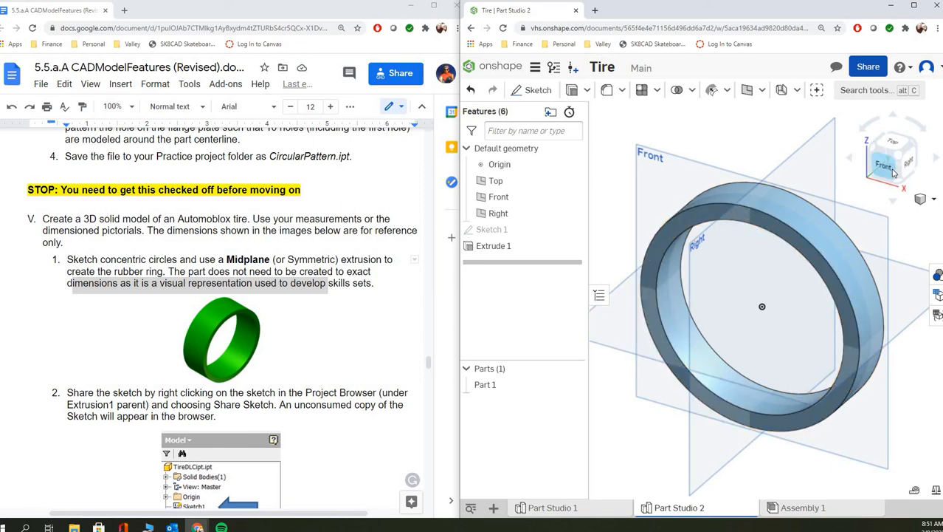
Step: View the tire ring straight on from the Front for the rib extrusion
{"action": "left_click", "coordinate": [883, 166]}
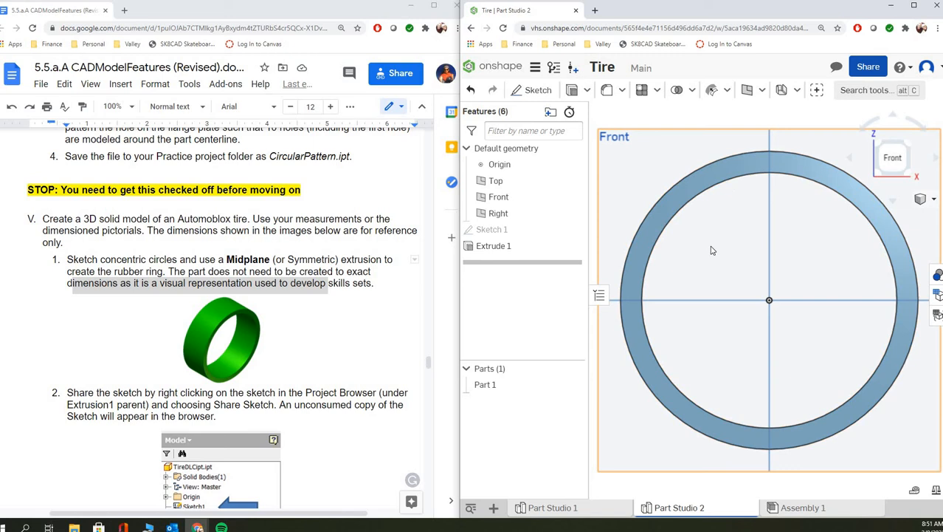
{"action": "mouse_move", "coordinate": [620, 201]}
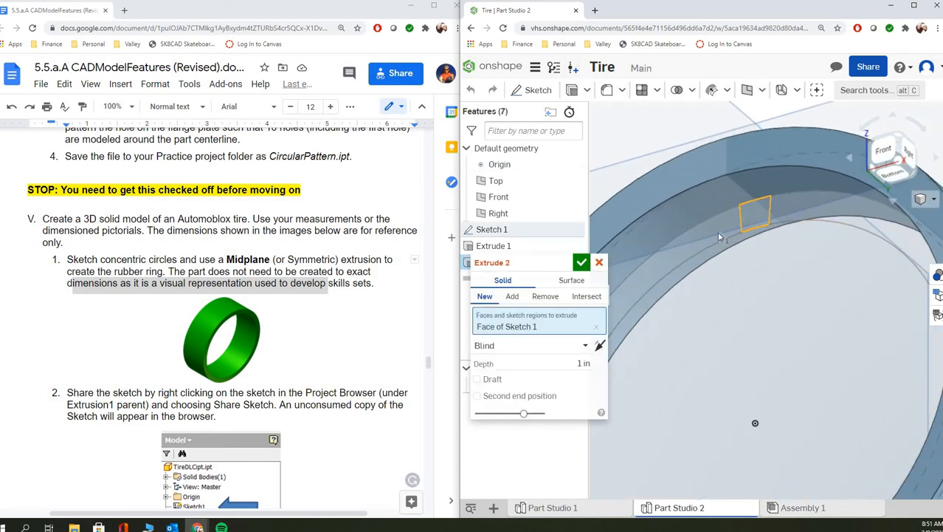
Step: Add the rib region to Part 1 as Extrude 2, symmetric with a new depth value
{"action": "left_click", "coordinate": [512, 296]}
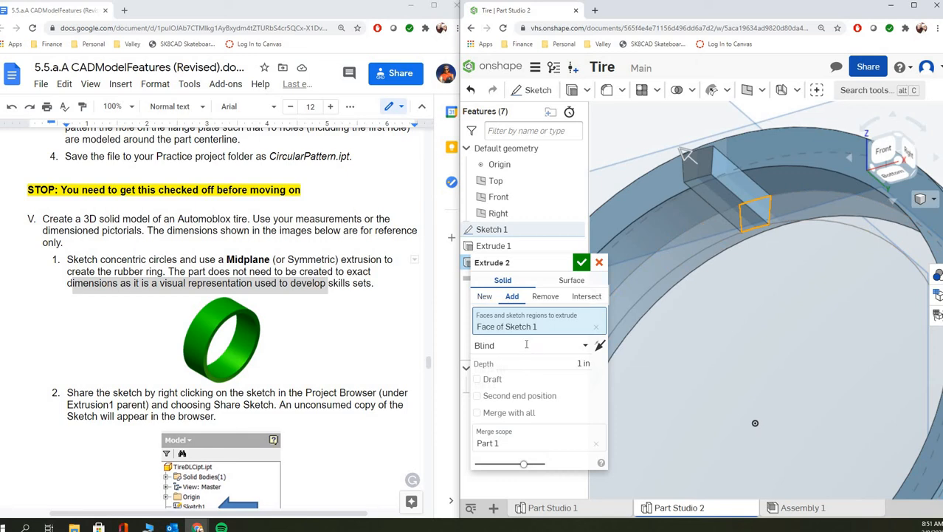
{"action": "left_click", "coordinate": [532, 345]}
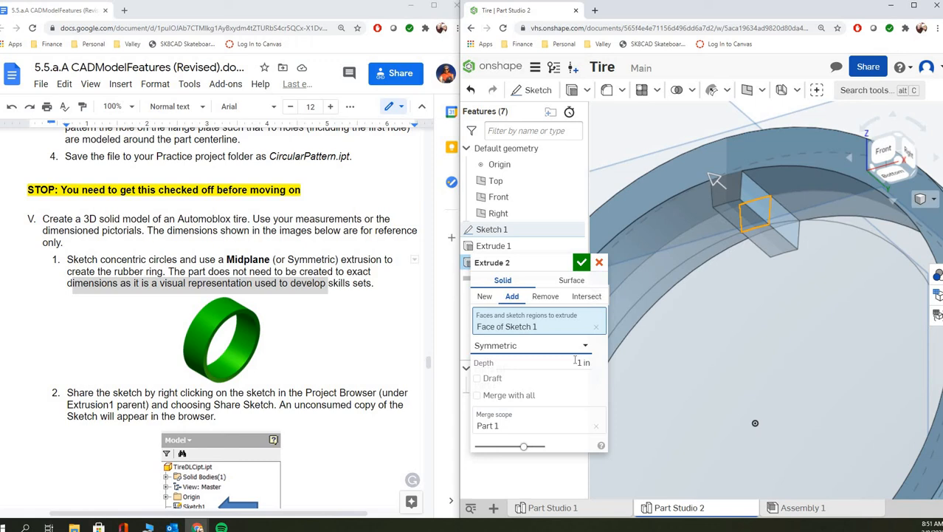
{"action": "triple_click", "coordinate": [582, 362]}
{"action": "type", "text": "9"}
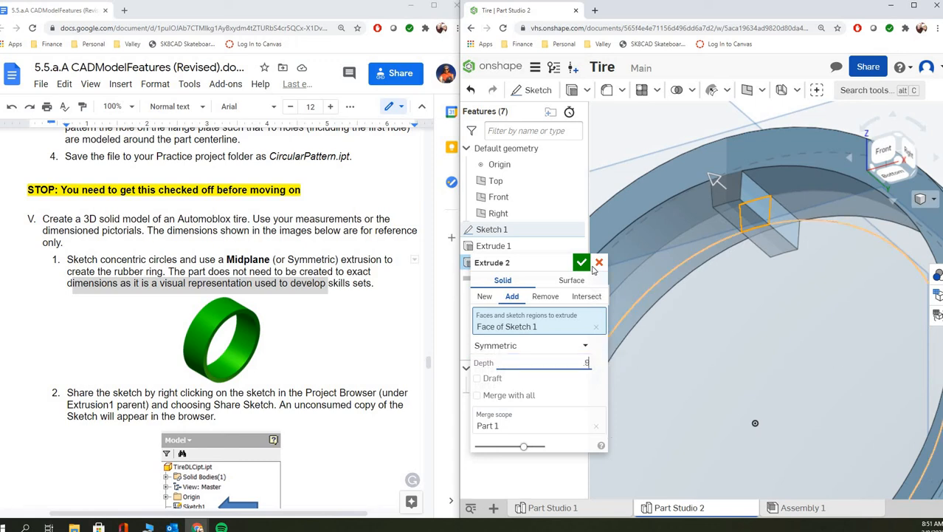
{"action": "left_click", "coordinate": [582, 263]}
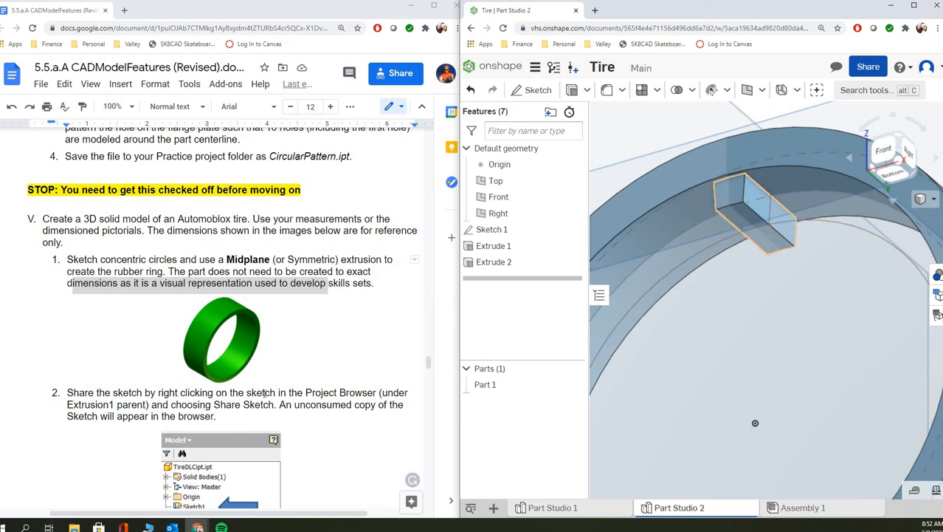
{"action": "scroll", "scroll_direction": "down", "scroll_amount": 3}
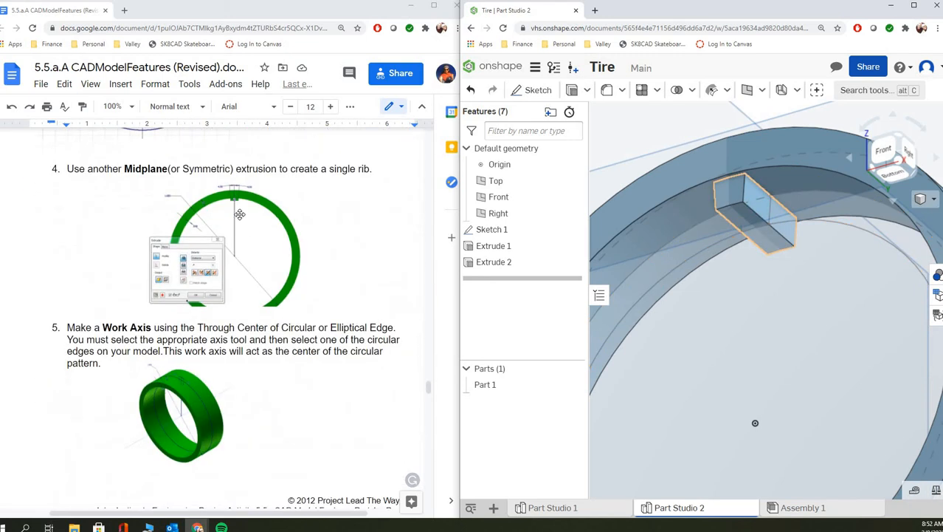
{"action": "scroll", "scroll_direction": "down", "scroll_amount": 3}
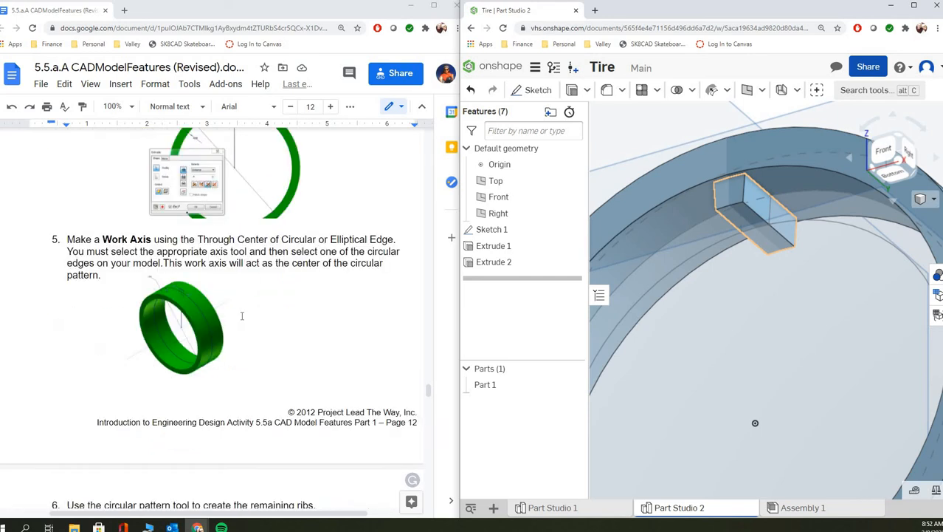
{"action": "scroll", "scroll_direction": "down", "scroll_amount": 3}
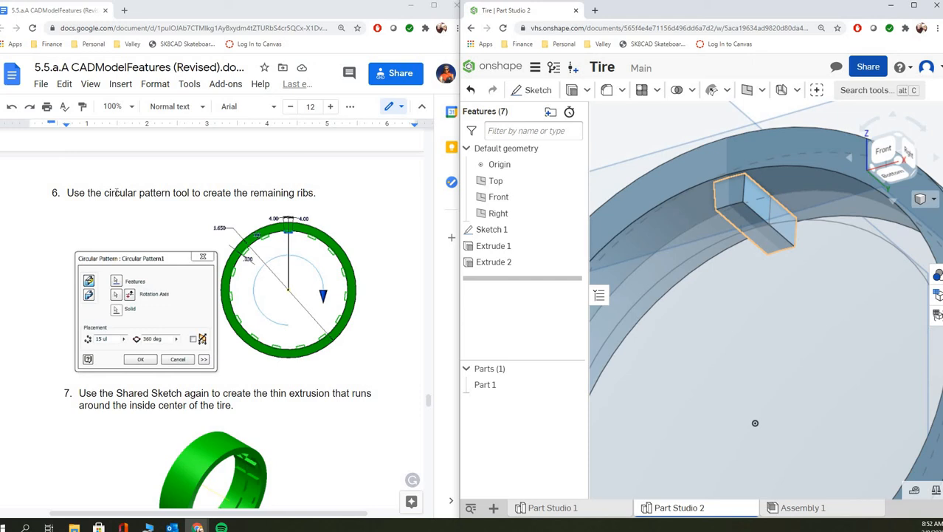
{"action": "mouse_move", "coordinate": [121, 219]}
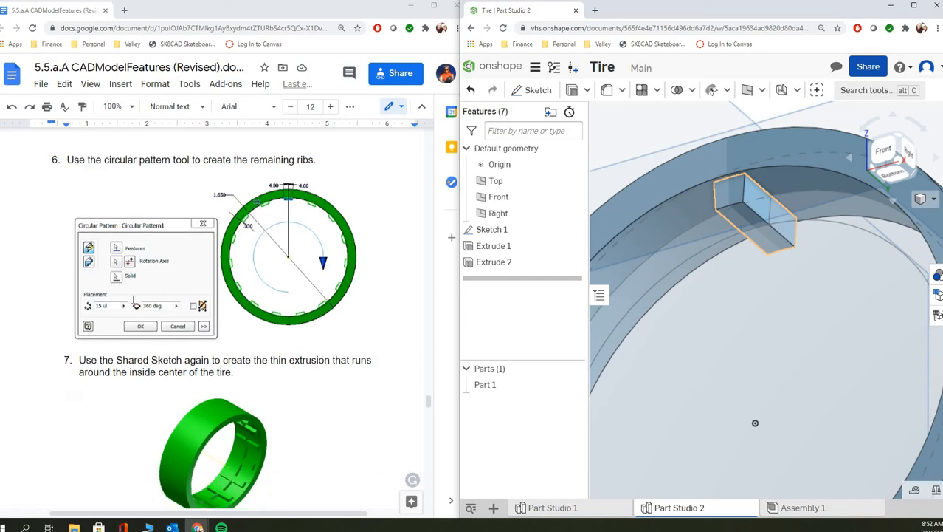
{"action": "scroll", "scroll_direction": "down", "scroll_amount": 3}
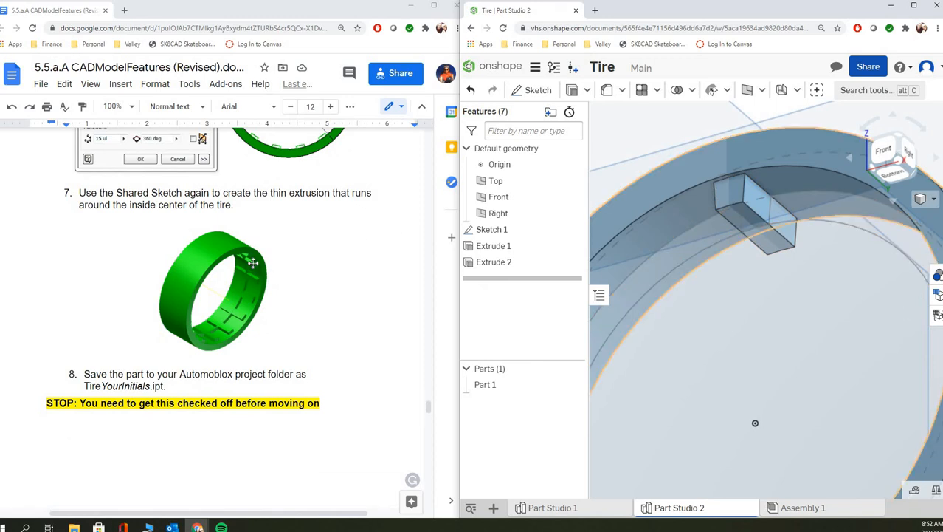
{"action": "mouse_move", "coordinate": [237, 310]}
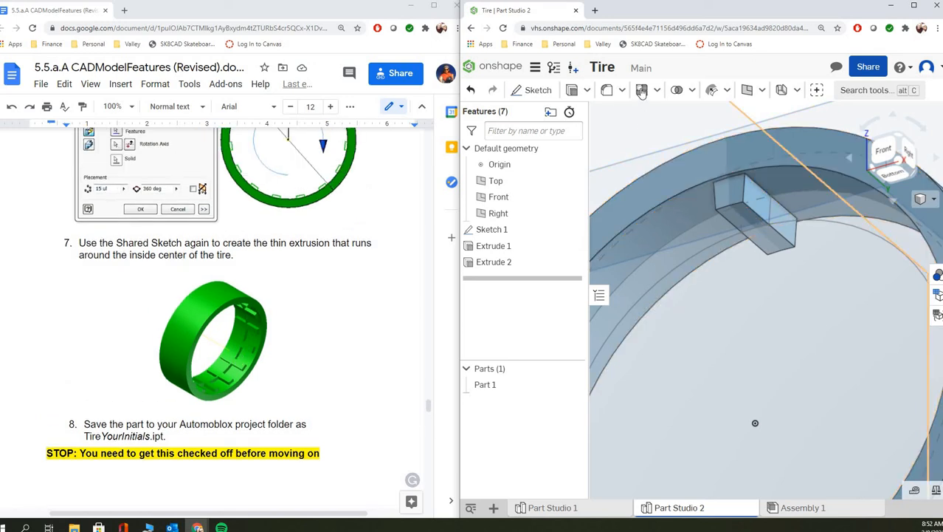
Step: Feature-pattern Extrude 2 circularly around Extrude 1's face with 15 instances
{"action": "left_click", "coordinate": [643, 90]}
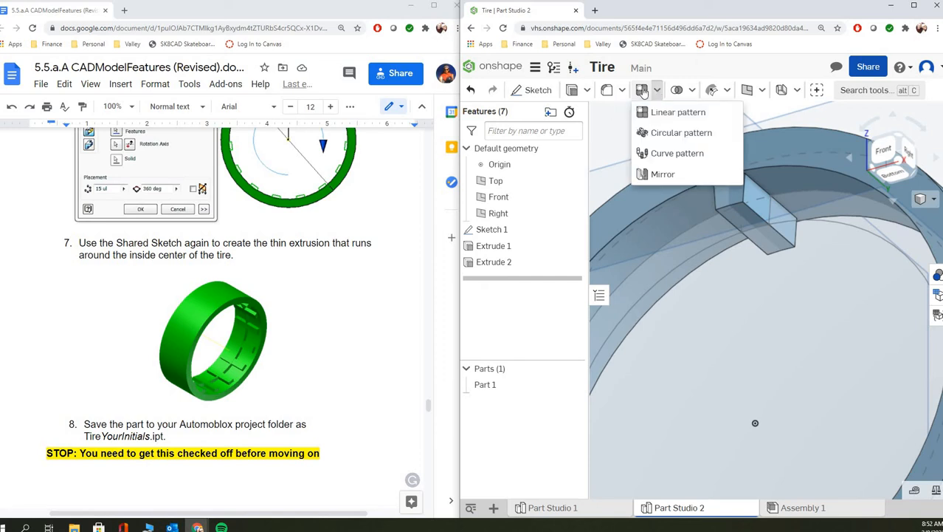
{"action": "mouse_move", "coordinate": [656, 139]}
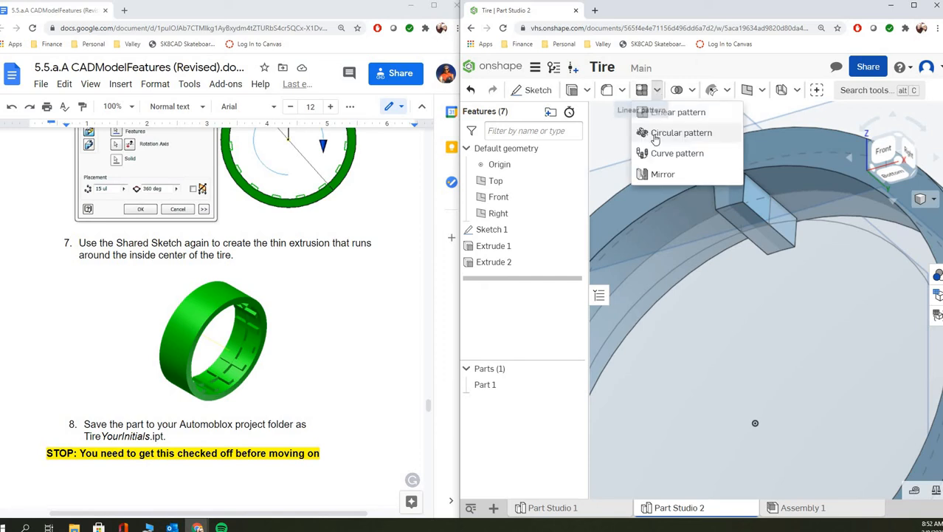
{"action": "left_click", "coordinate": [683, 132]}
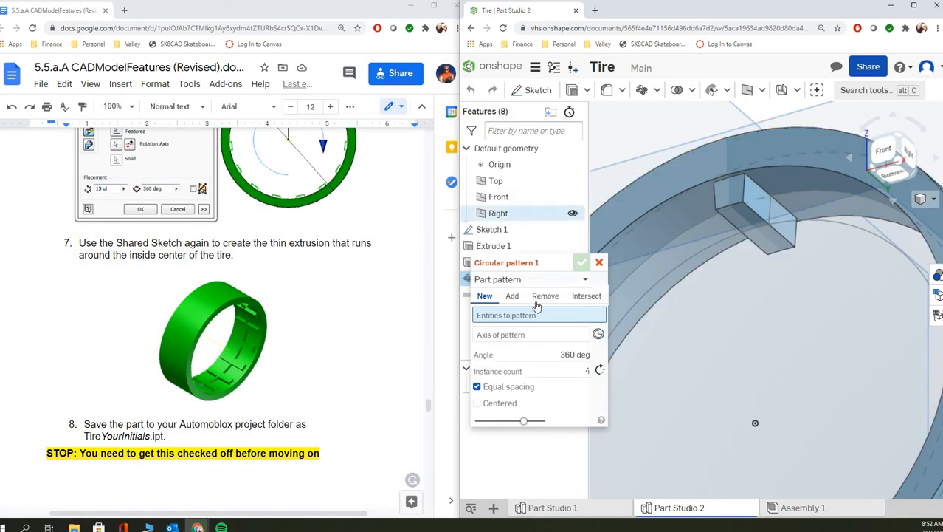
{"action": "mouse_move", "coordinate": [527, 282]}
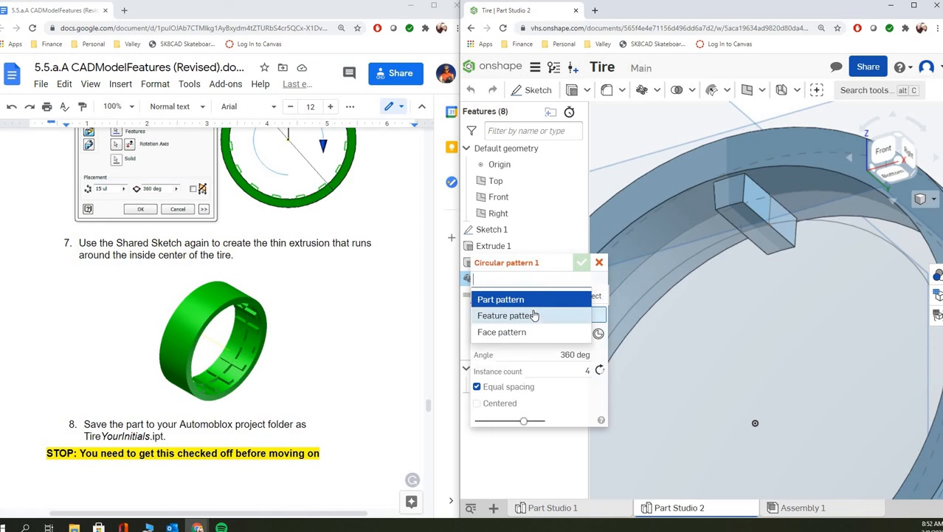
{"action": "left_click", "coordinate": [505, 316]}
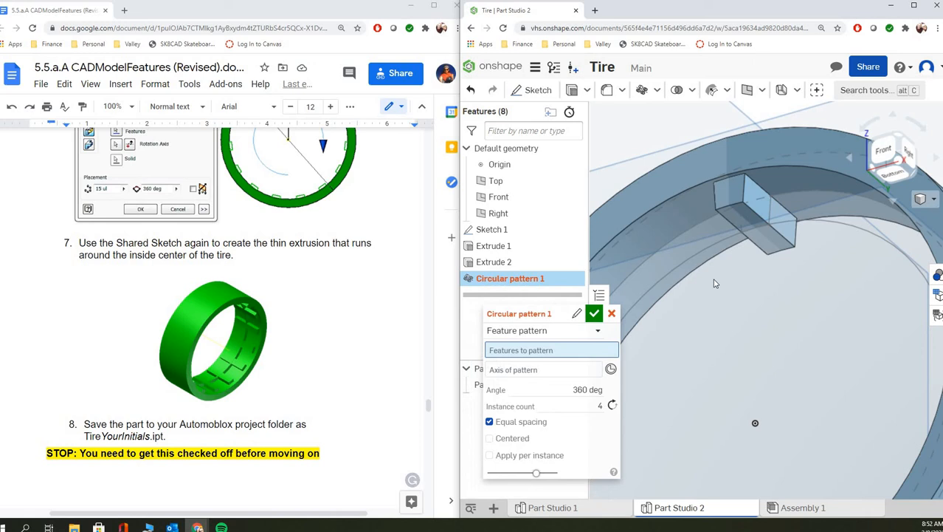
{"action": "mouse_move", "coordinate": [493, 263]}
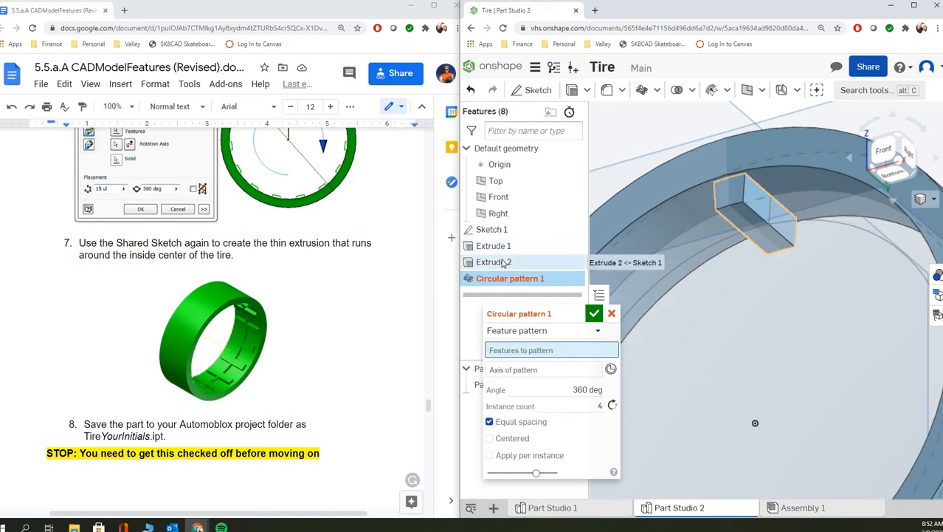
{"action": "mouse_move", "coordinate": [750, 215]}
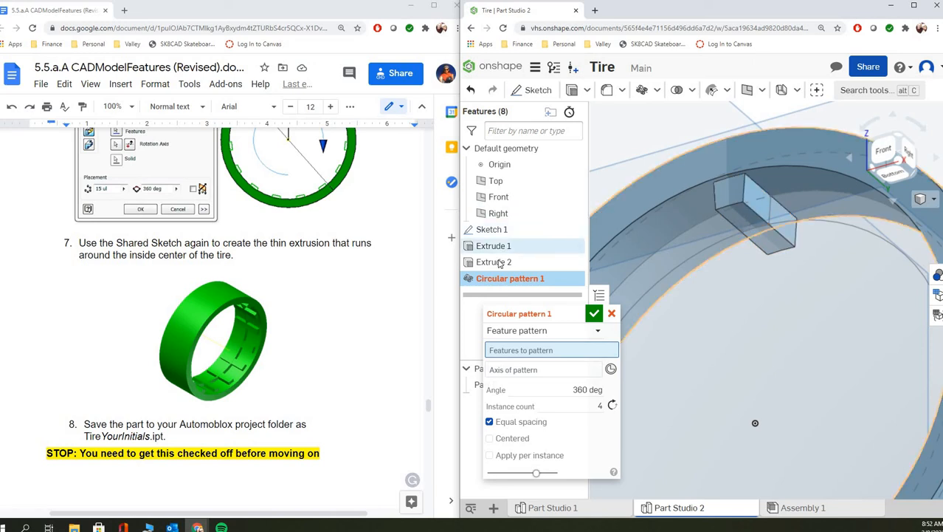
{"action": "left_click", "coordinate": [493, 262]}
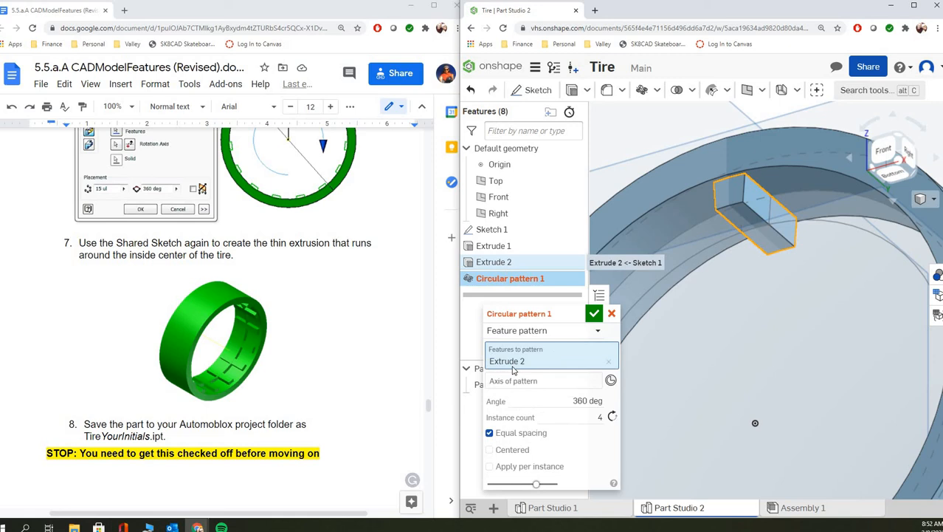
{"action": "left_click", "coordinate": [543, 381]}
{"action": "type", "text": "15"}
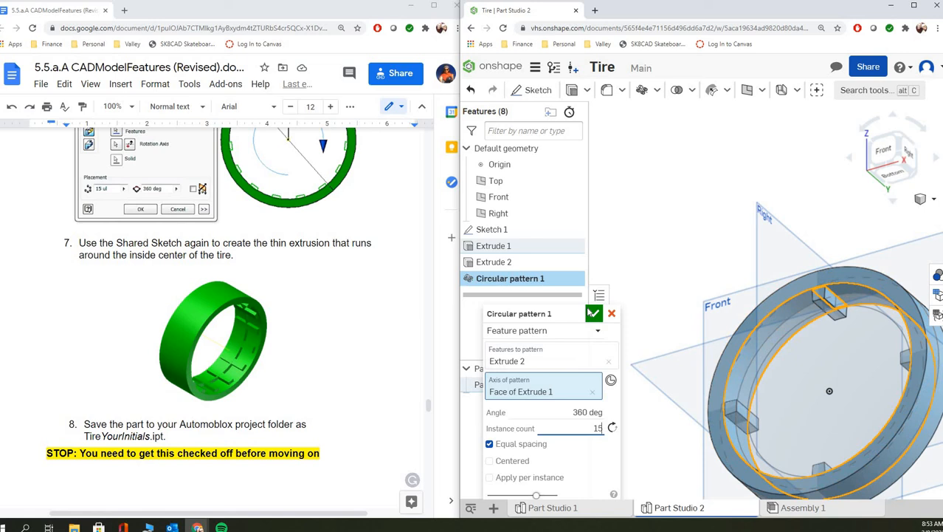
{"action": "left_click", "coordinate": [594, 313]}
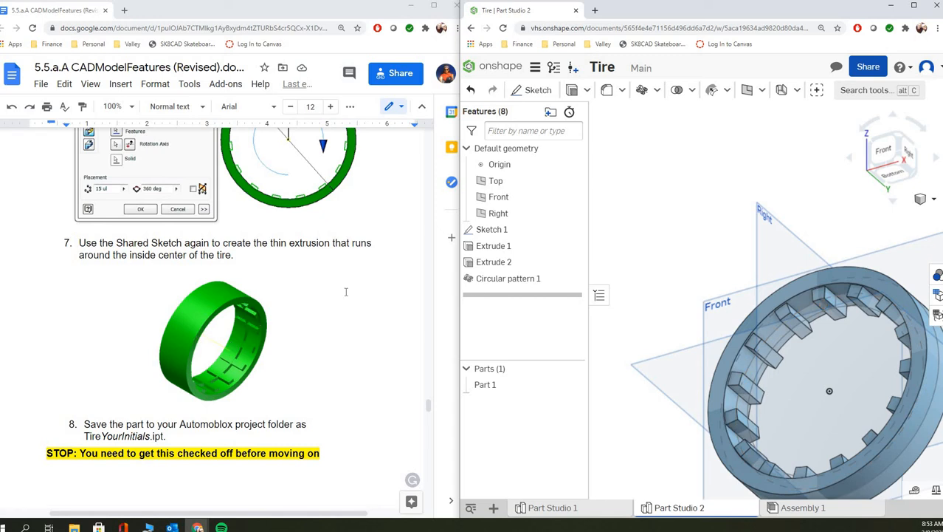
{"action": "mouse_move", "coordinate": [437, 293]}
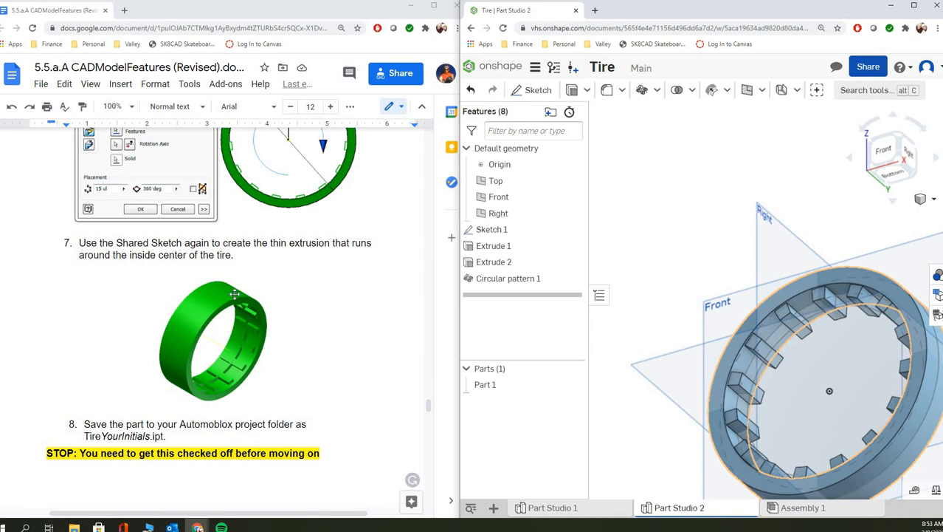
{"action": "mouse_move", "coordinate": [239, 309]}
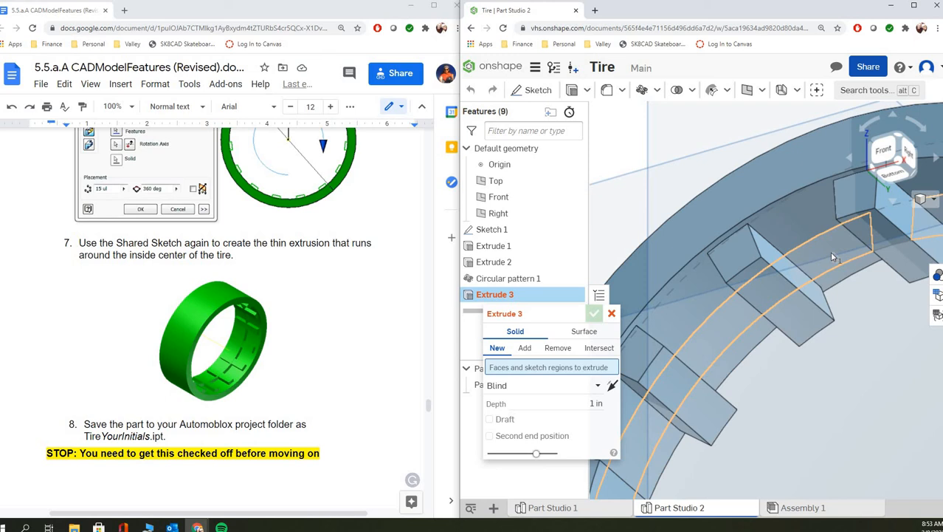
Step: Add the thin ridge region symmetrically to the tire part as Extrude 3
{"action": "left_click", "coordinate": [524, 348]}
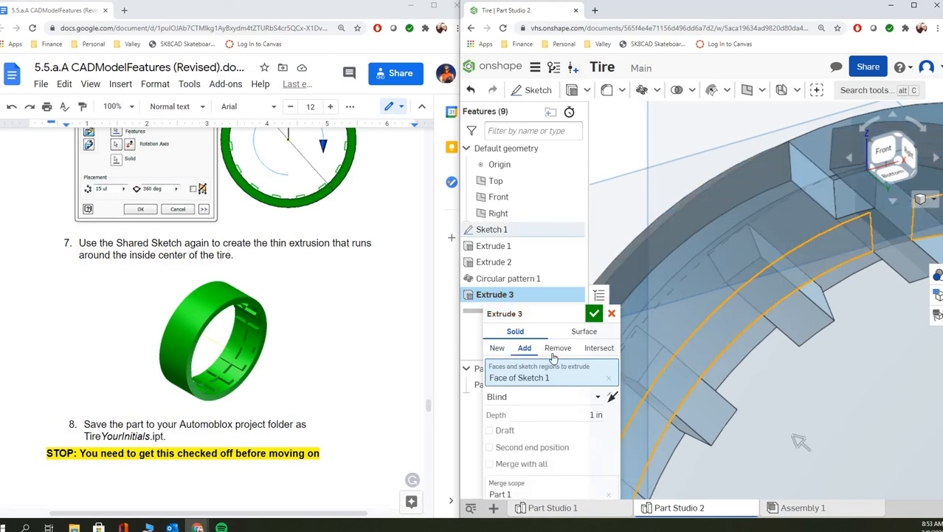
{"action": "mouse_move", "coordinate": [550, 413]}
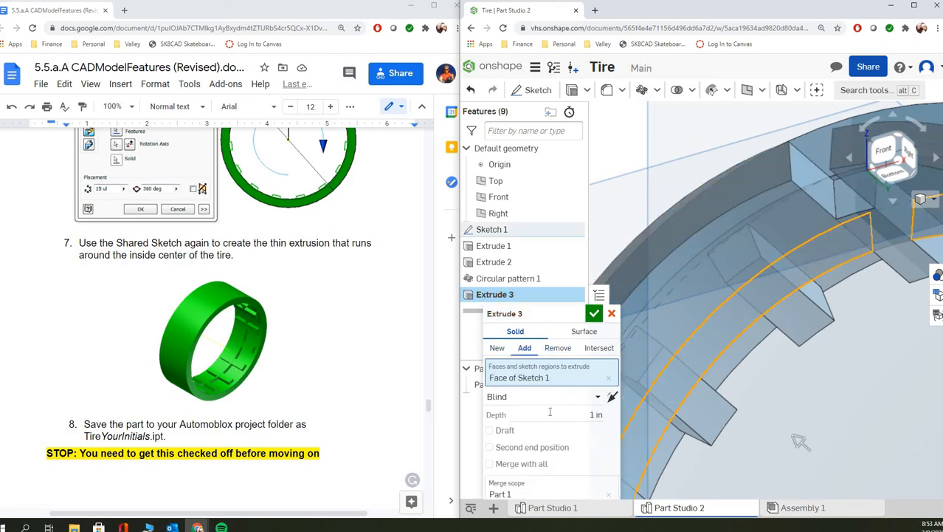
{"action": "left_click", "coordinate": [546, 396]}
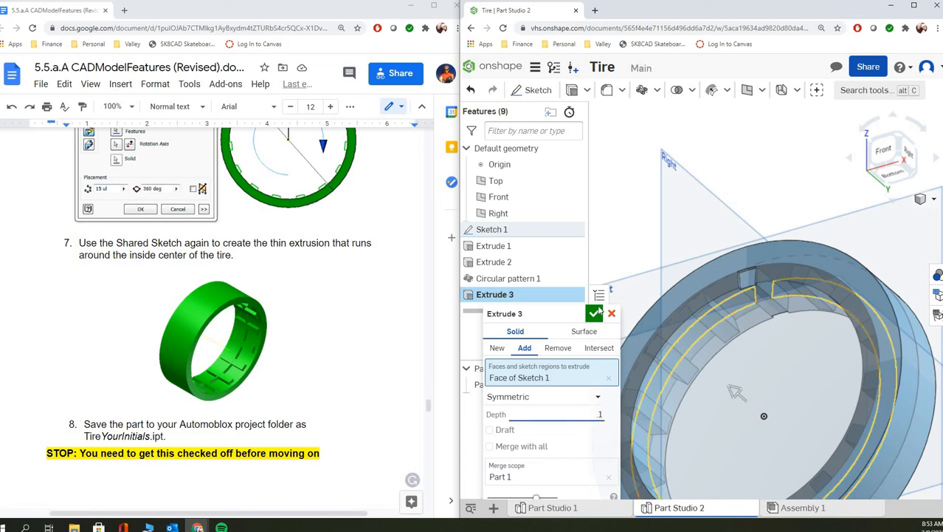
{"action": "left_click", "coordinate": [595, 313]}
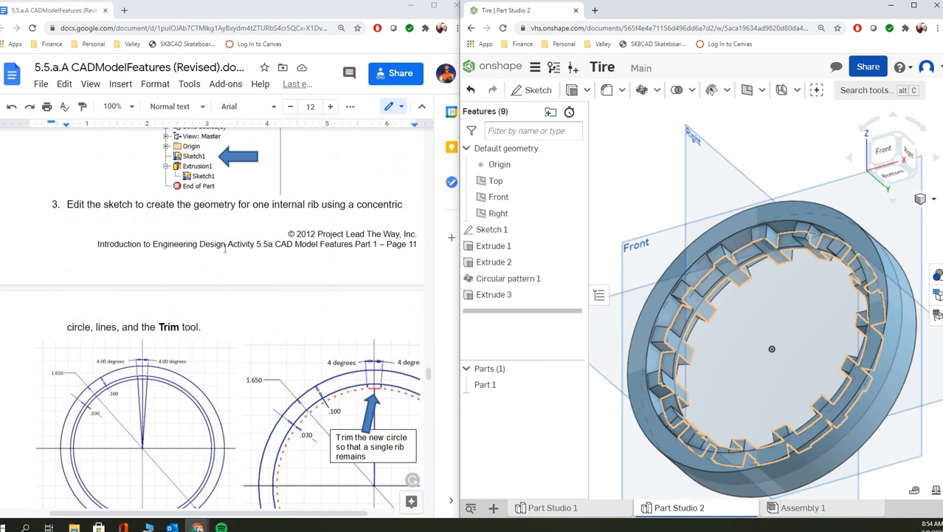
Step: Reopen Sketch 1 from the feature list for editing
{"action": "scroll", "scroll_direction": "down", "scroll_amount": 3}
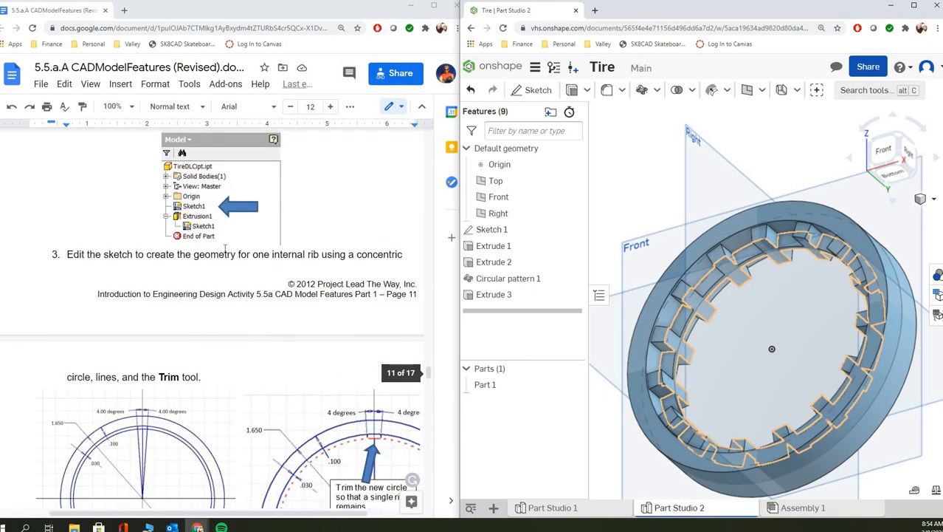
{"action": "scroll", "scroll_direction": "down", "scroll_amount": 3}
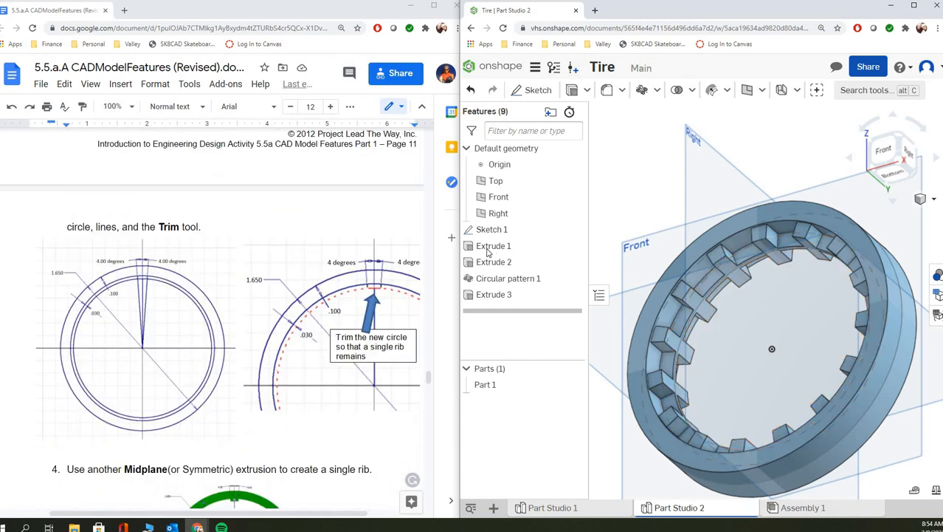
{"action": "double_click", "coordinate": [491, 228]}
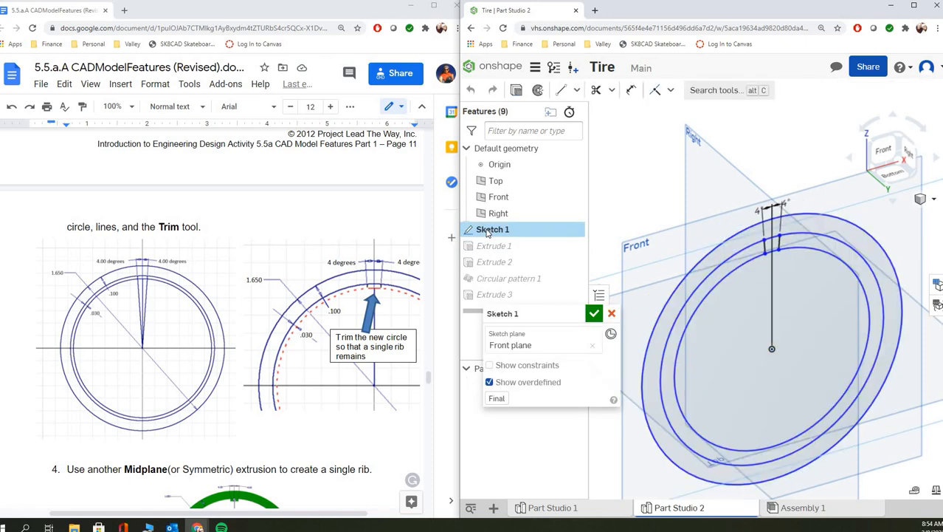
{"action": "mouse_move", "coordinate": [662, 70]}
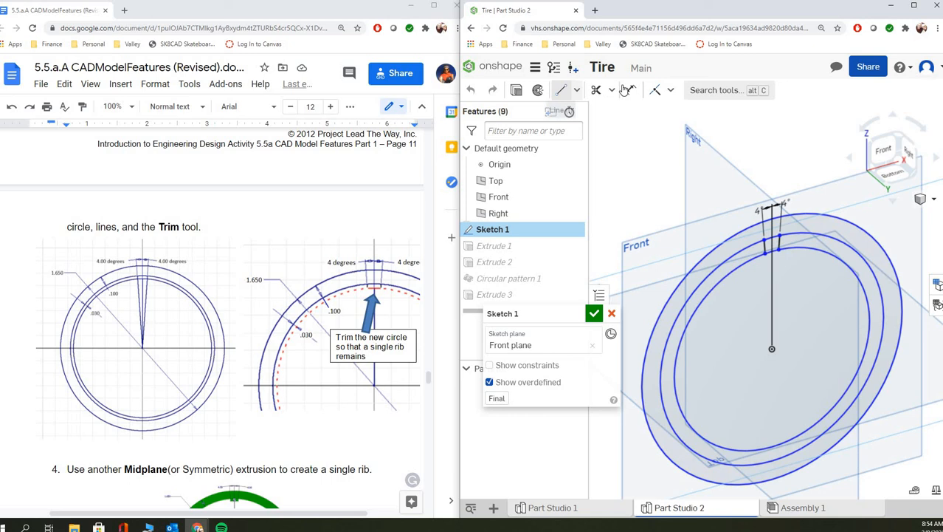
Step: Dimension the Sketch 1 circles to Ø1.65 and 0.1, then accept to rebuild the ribbed tire
{"action": "left_click", "coordinate": [632, 90]}
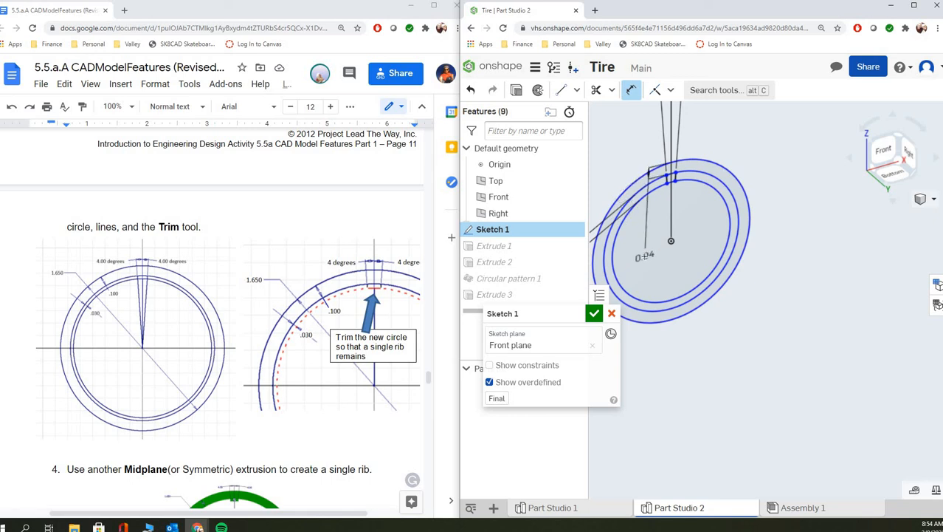
{"action": "left_click", "coordinate": [644, 257]}
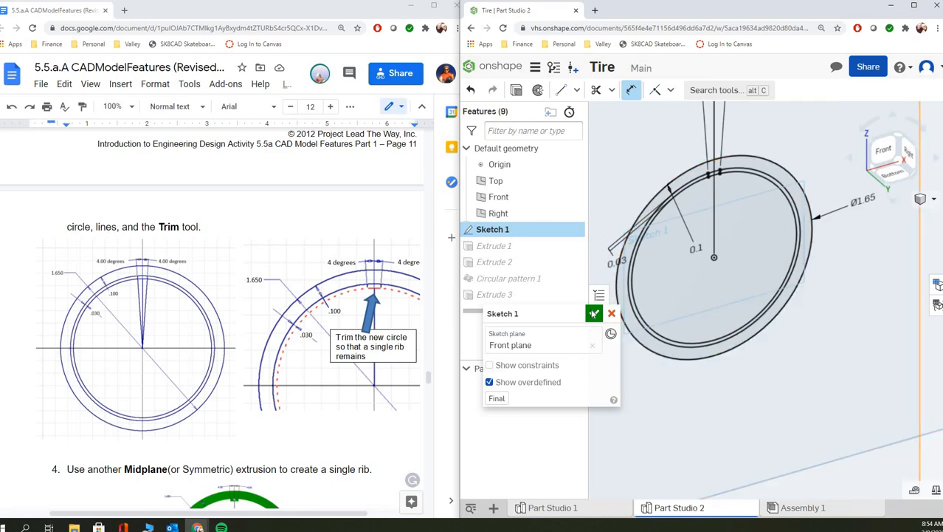
{"action": "left_click", "coordinate": [594, 314]}
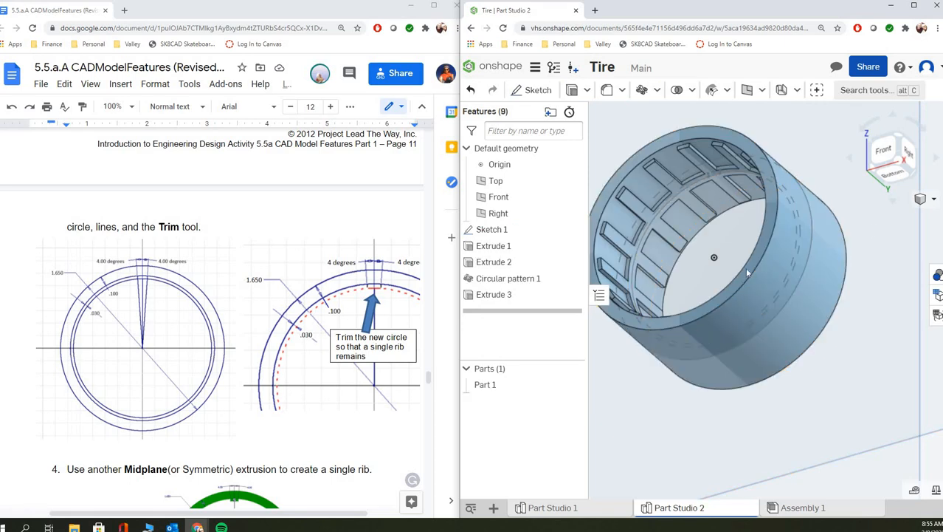
{"action": "left_click", "coordinate": [493, 228]}
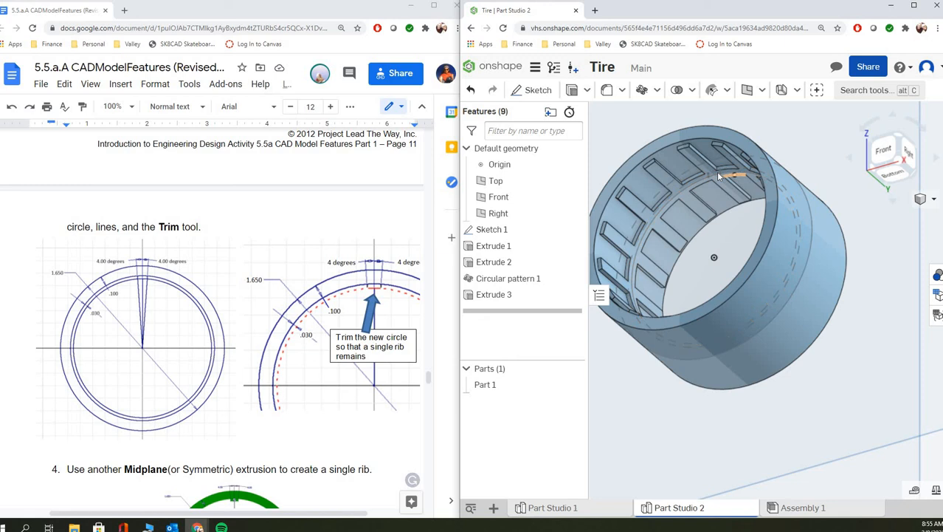
{"action": "scroll", "scroll_direction": "down", "scroll_amount": 3}
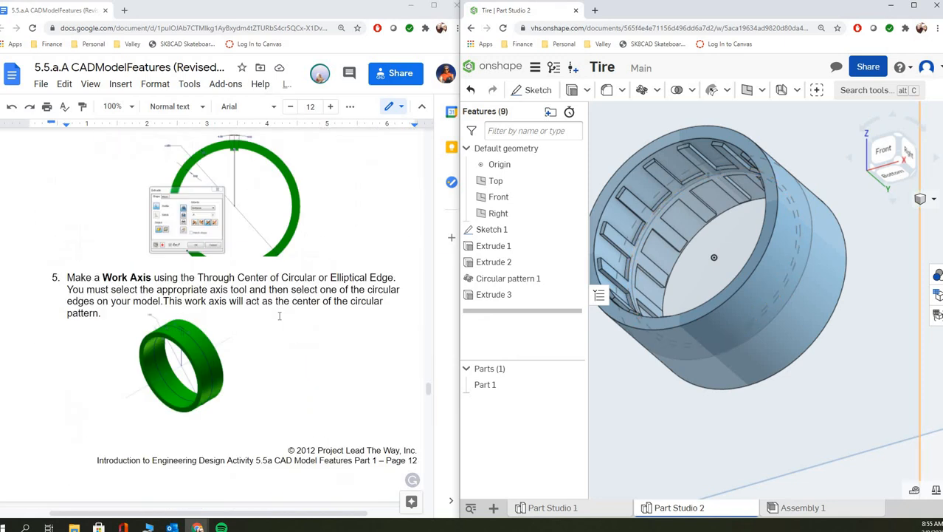
{"action": "scroll", "scroll_direction": "down", "scroll_amount": 3}
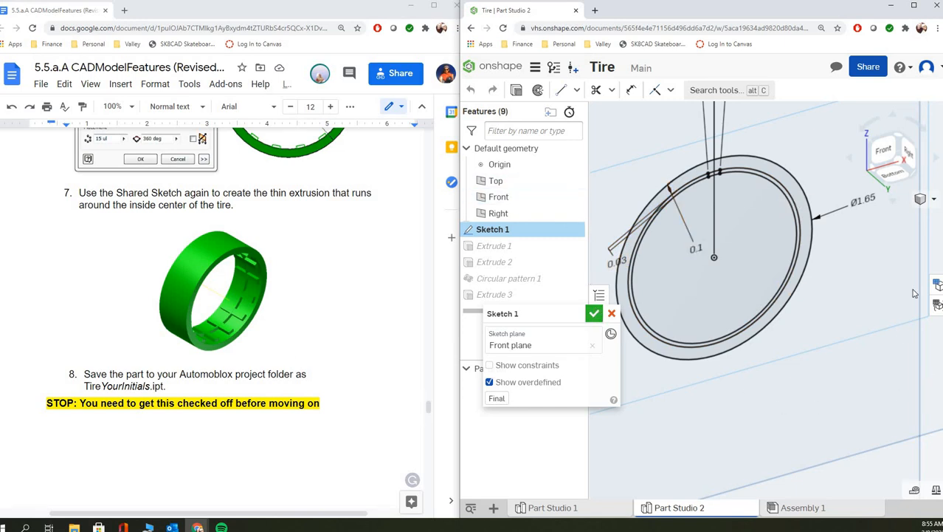
{"action": "left_click", "coordinate": [593, 313]}
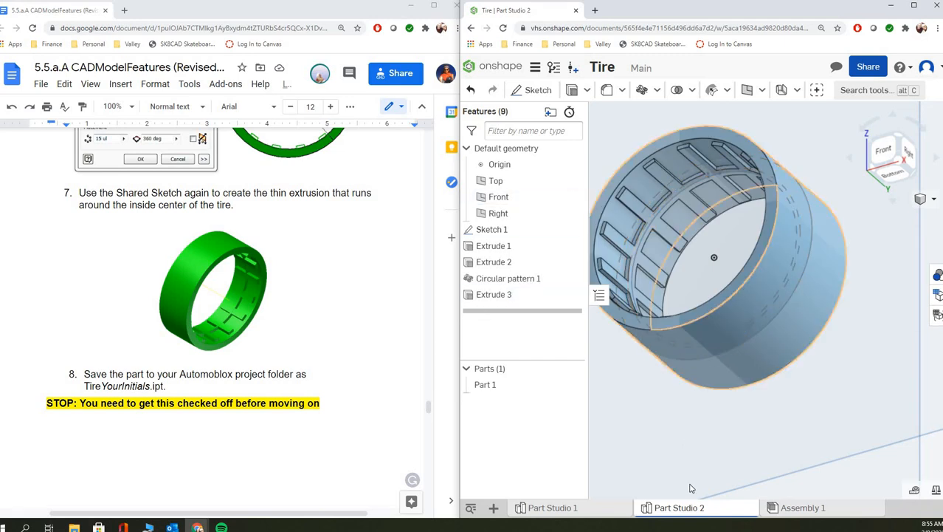